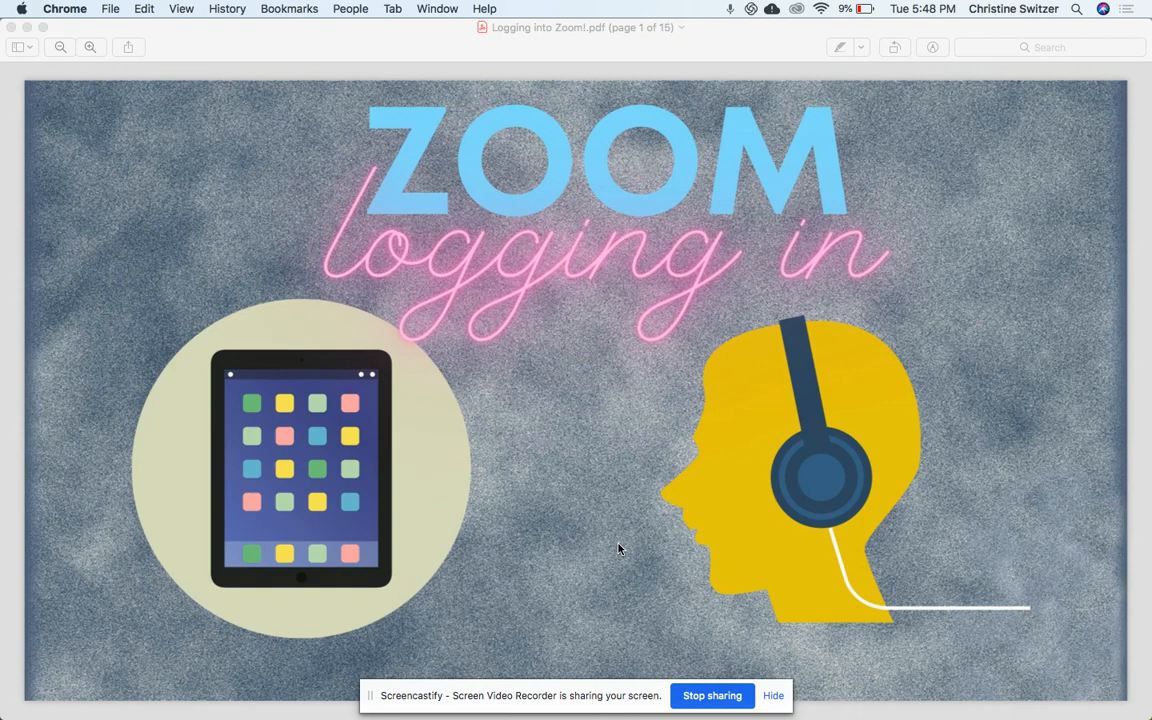
pyautogui.moveTo(503, 486)
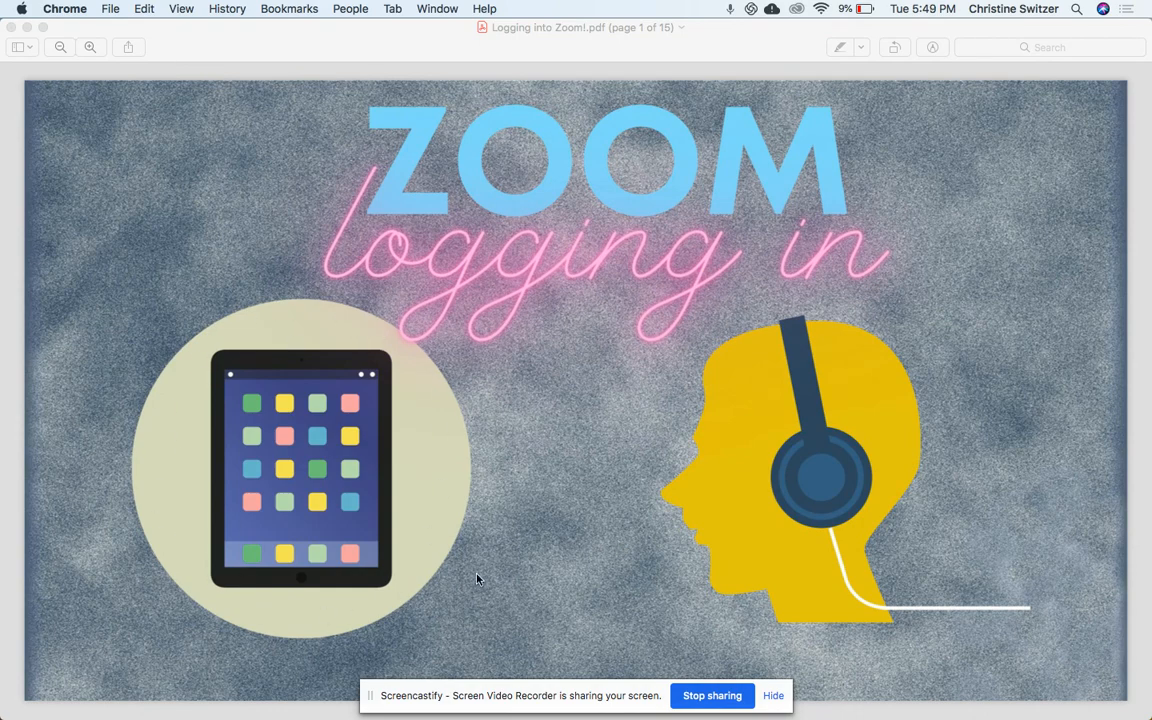
pyautogui.moveTo(725, 404)
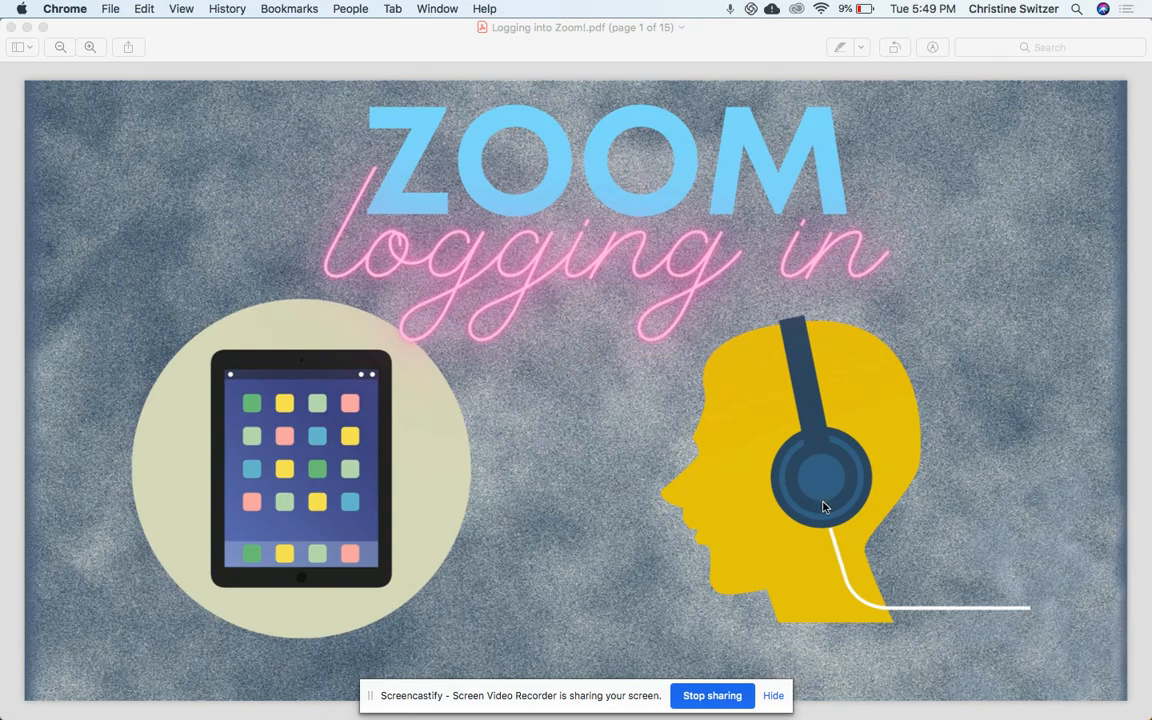
pyautogui.moveTo(640, 481)
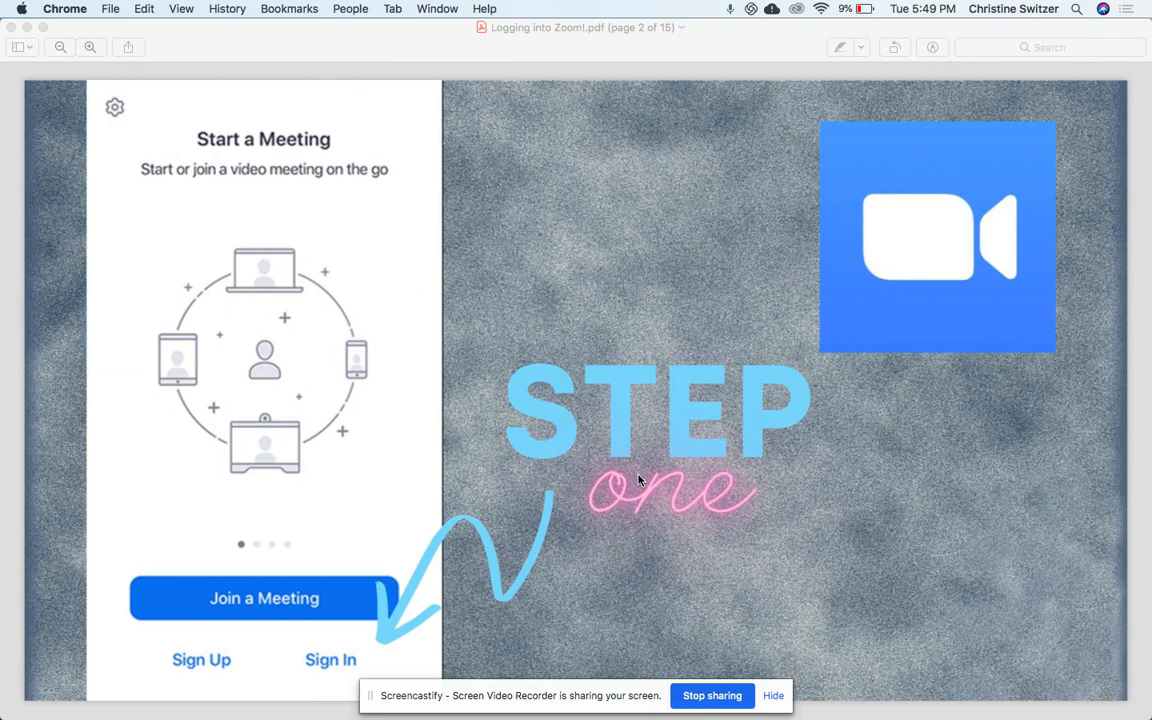
pyautogui.moveTo(926, 332)
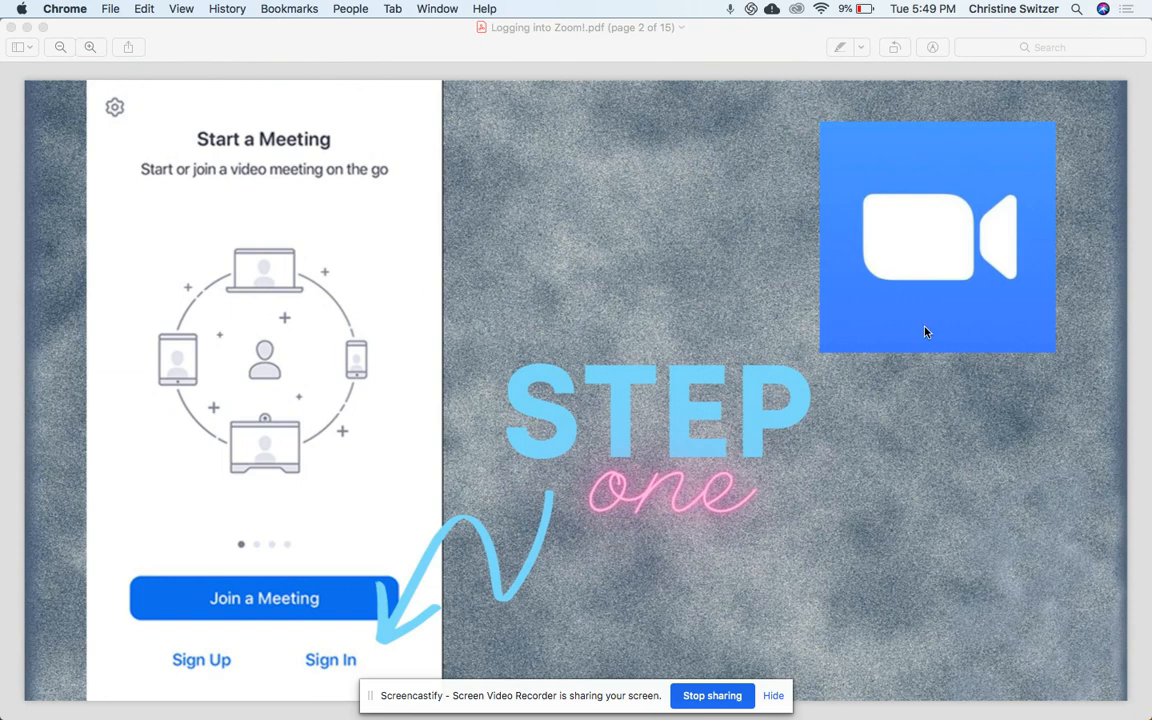
pyautogui.moveTo(1063, 220)
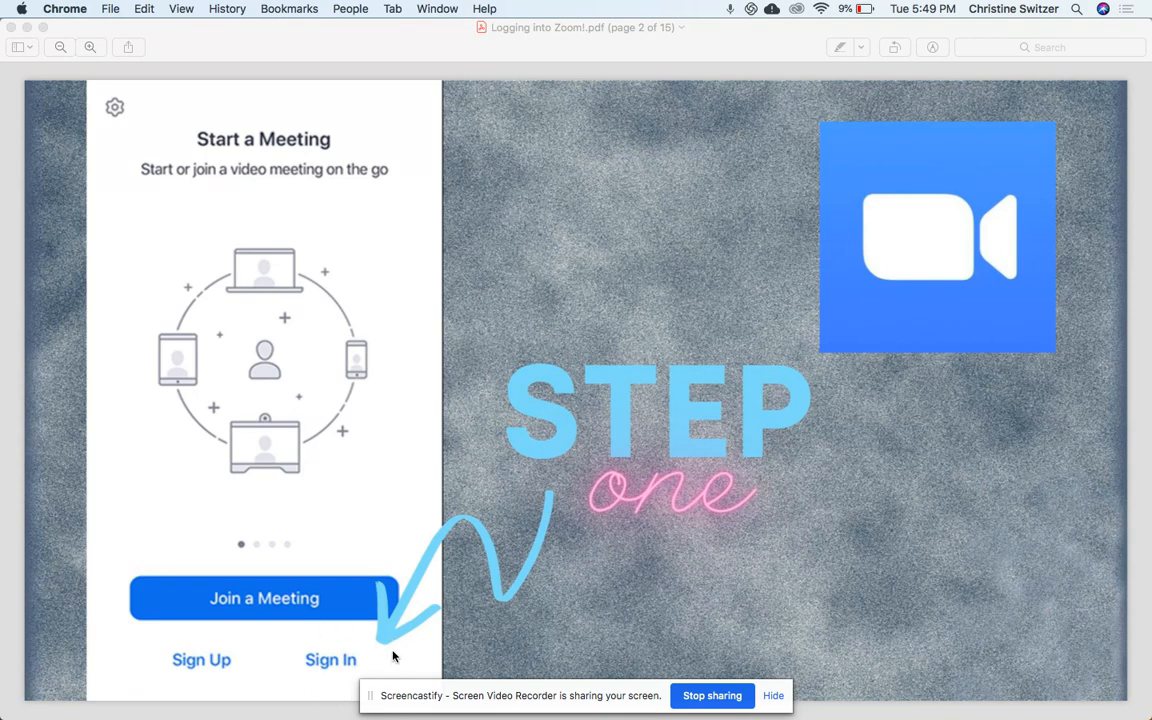
pyautogui.moveTo(266, 671)
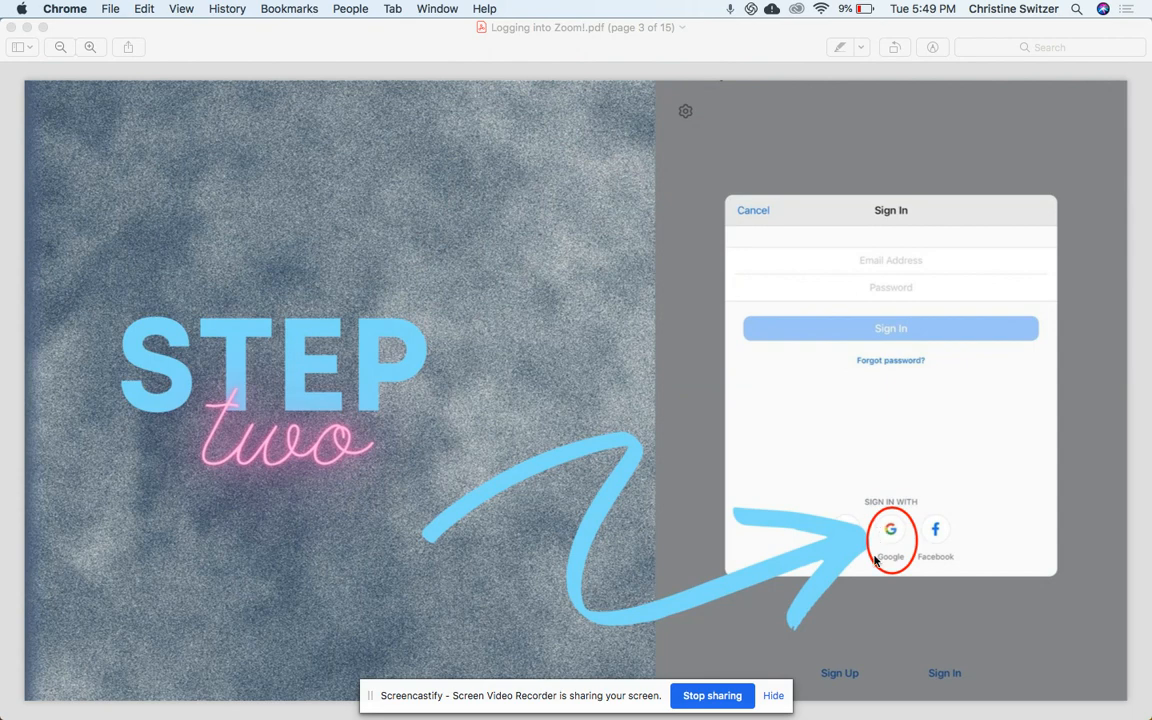
pyautogui.moveTo(891, 523)
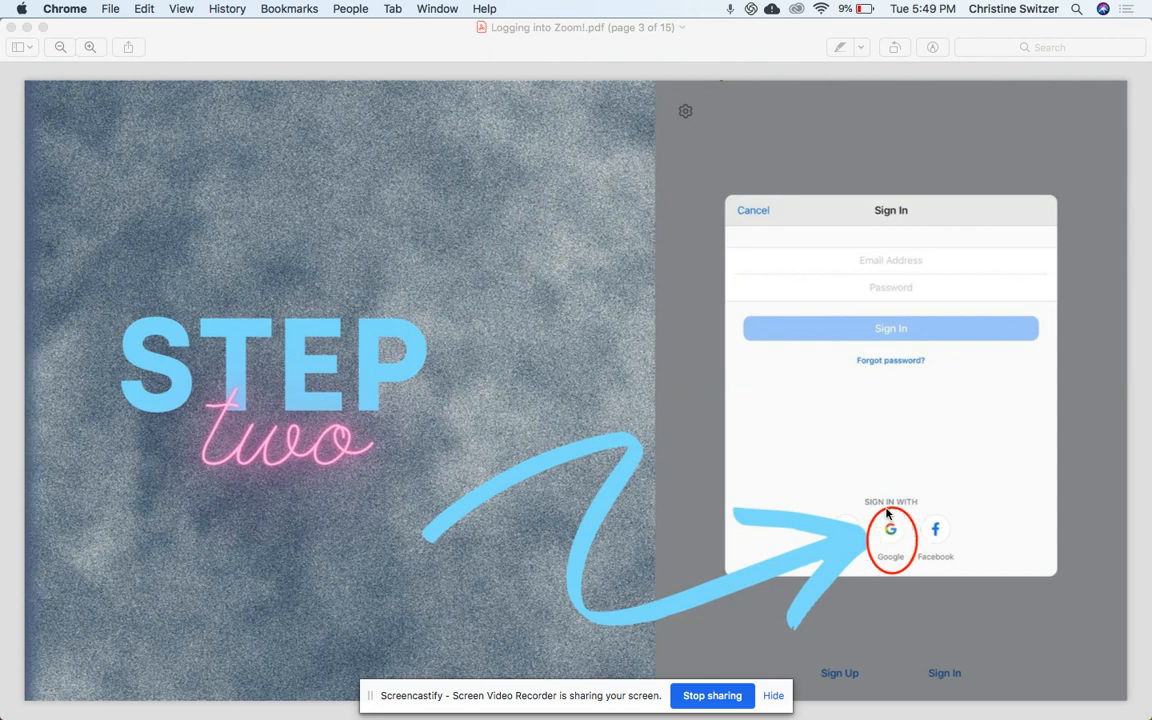
pyautogui.moveTo(888, 514)
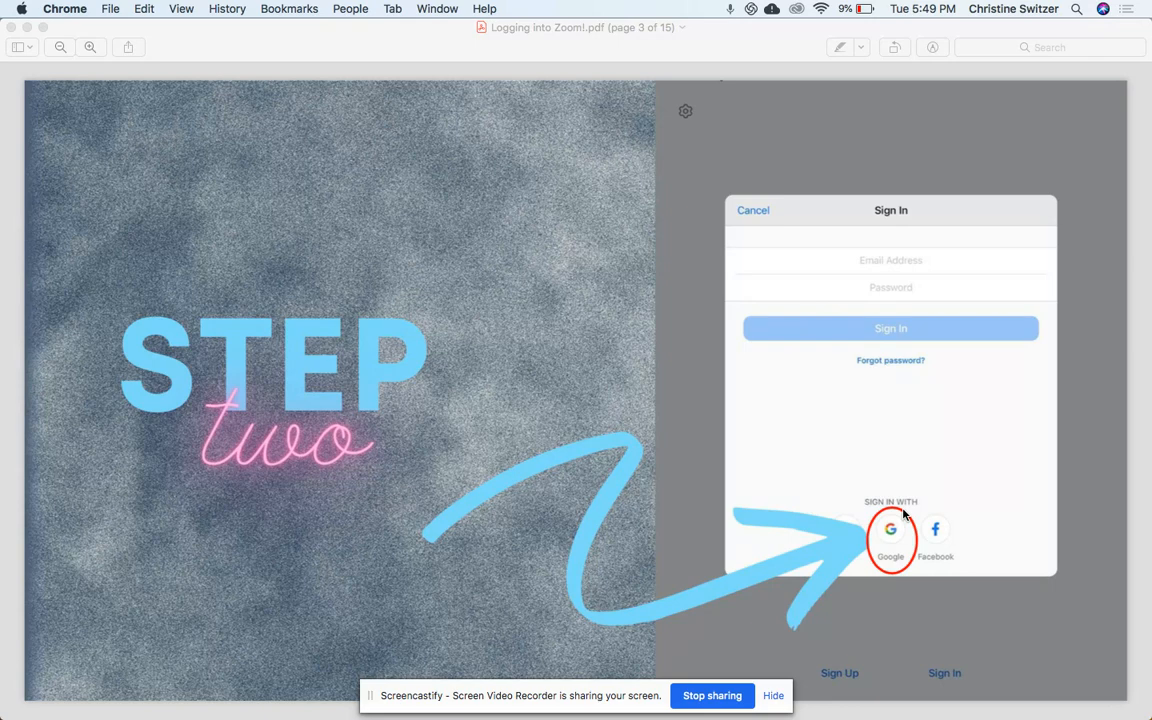
pyautogui.moveTo(878, 536)
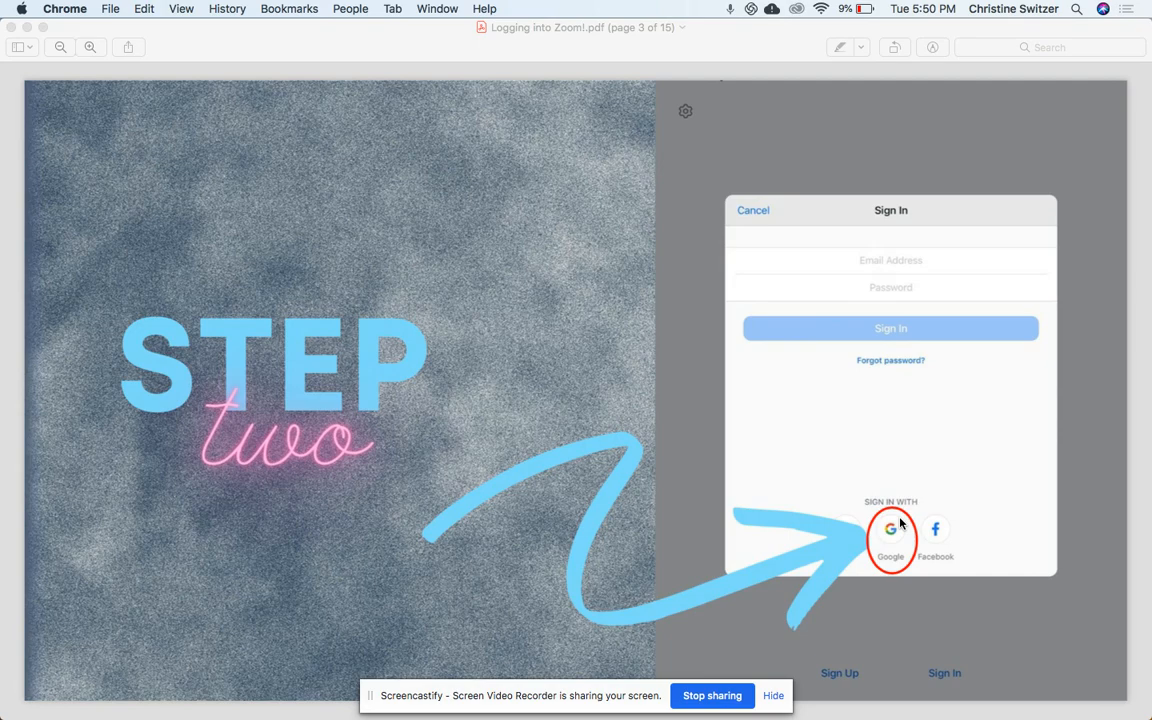
# Step: Scroll down the Zoom tutorial PDF to page 3, the Google sign-in Step two slide
pyautogui.scroll(-3)
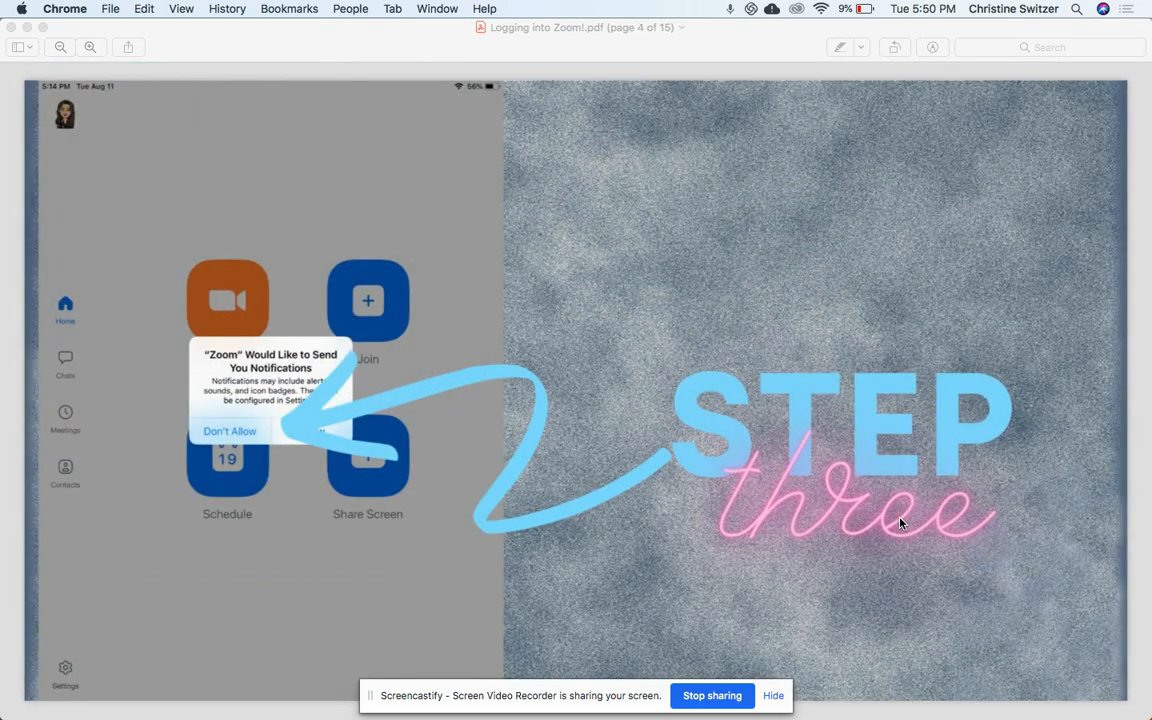
pyautogui.moveTo(445, 399)
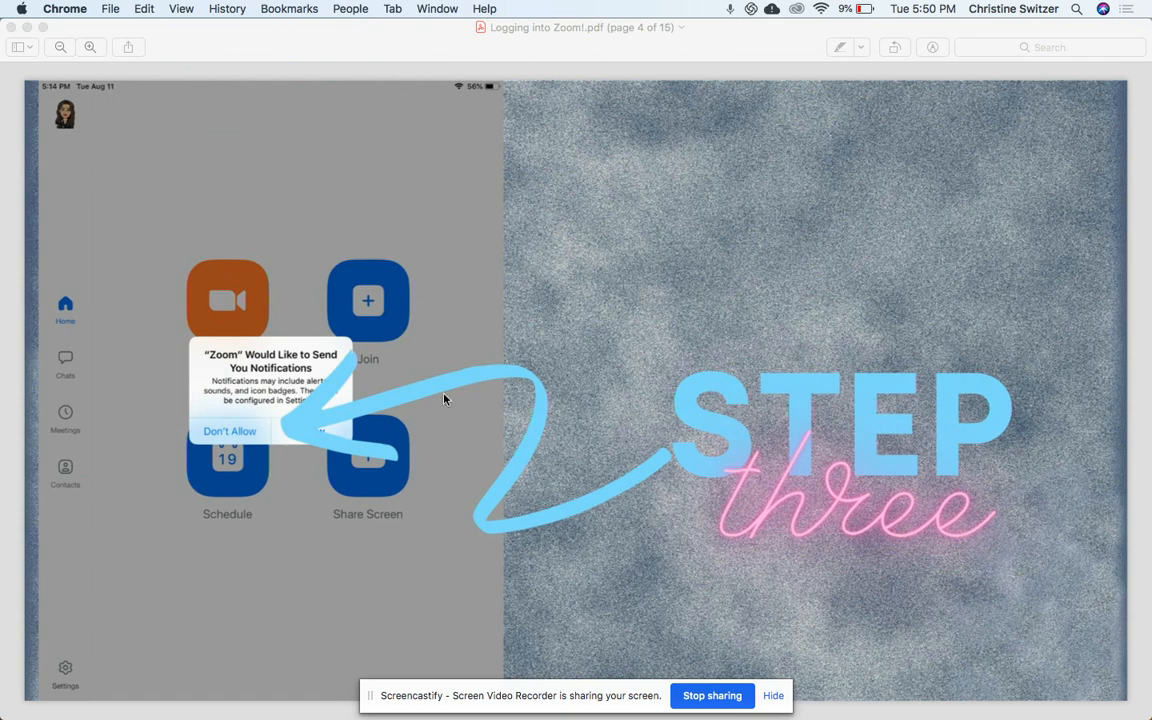
pyautogui.moveTo(198, 187)
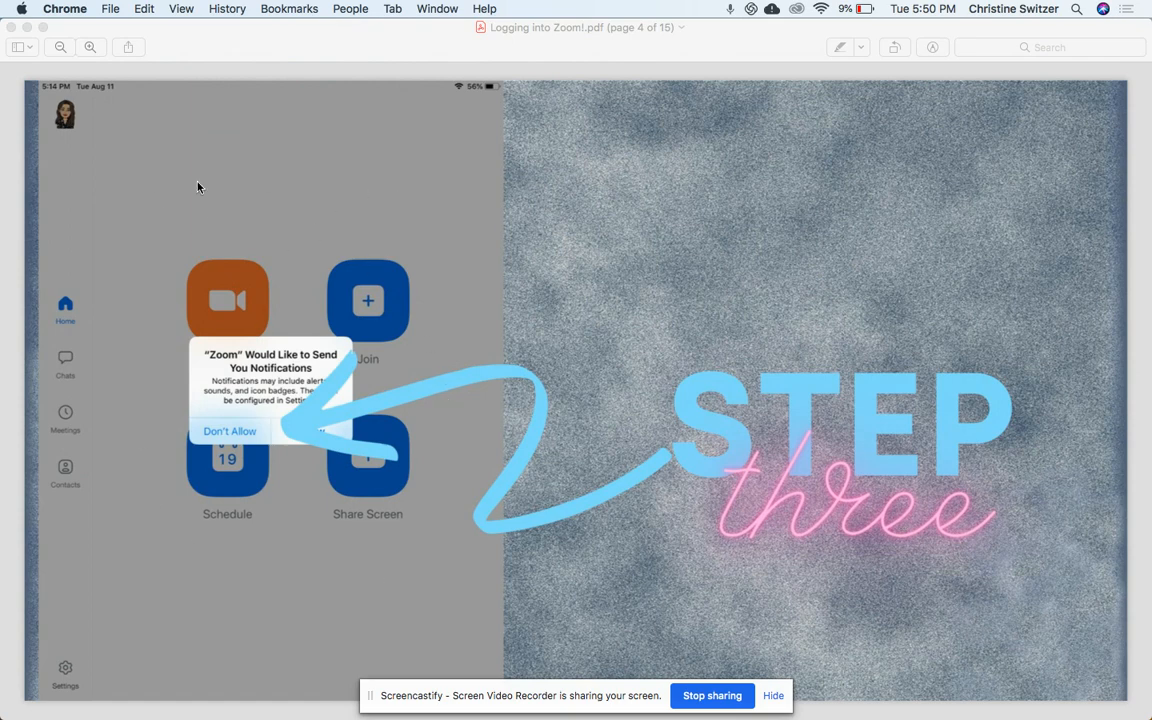
pyautogui.moveTo(498, 518)
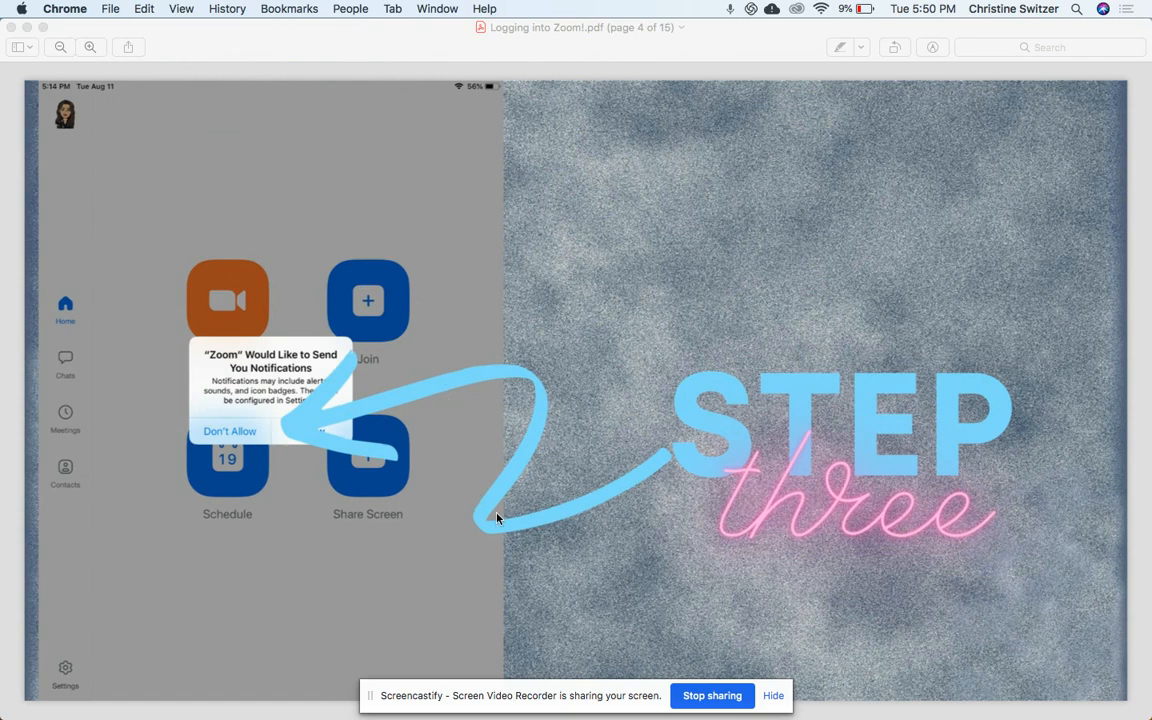
pyautogui.moveTo(447, 269)
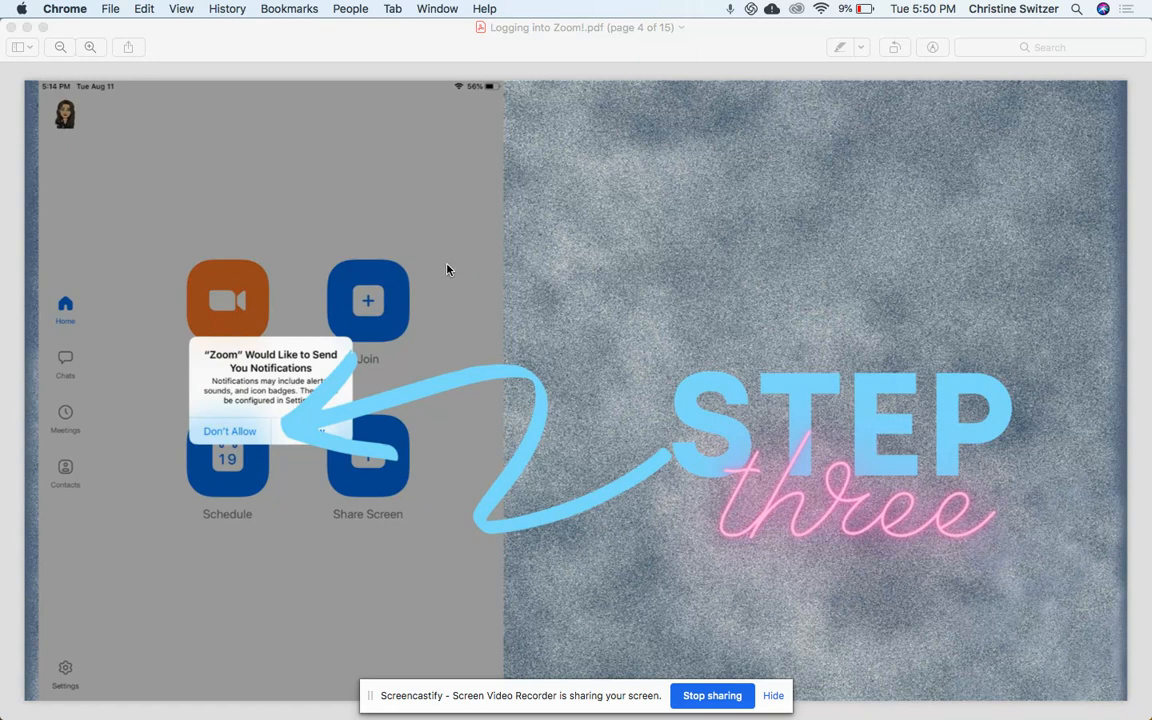
pyautogui.moveTo(258, 367)
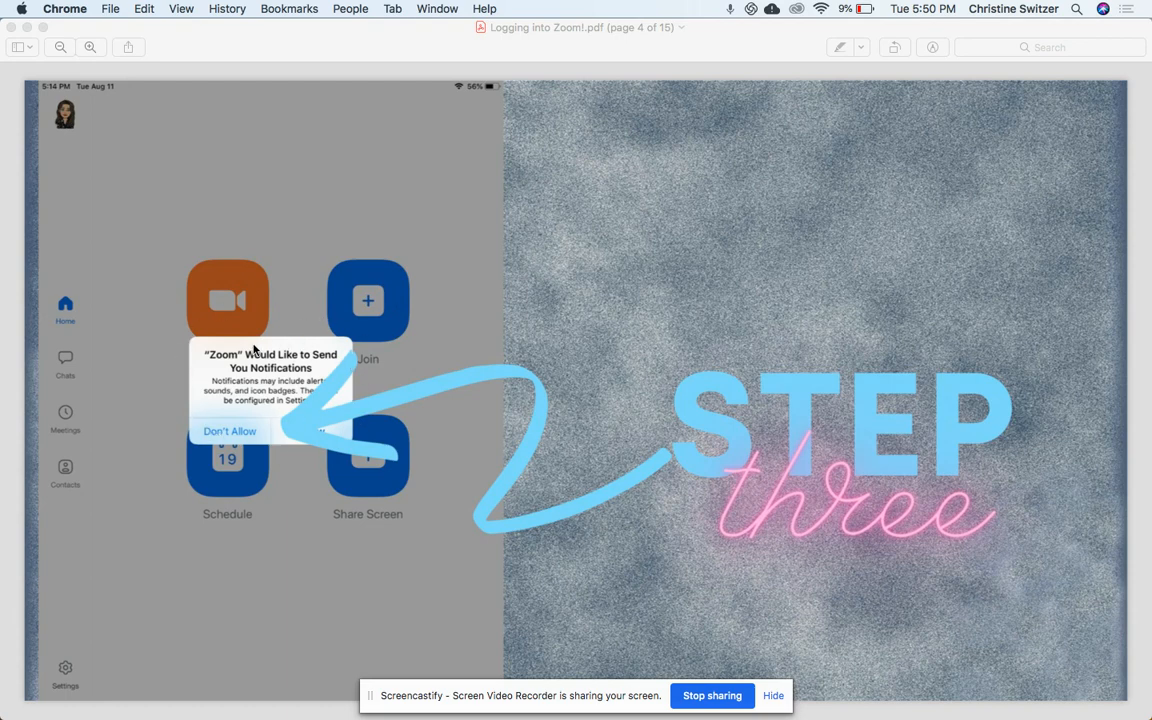
pyautogui.moveTo(221, 366)
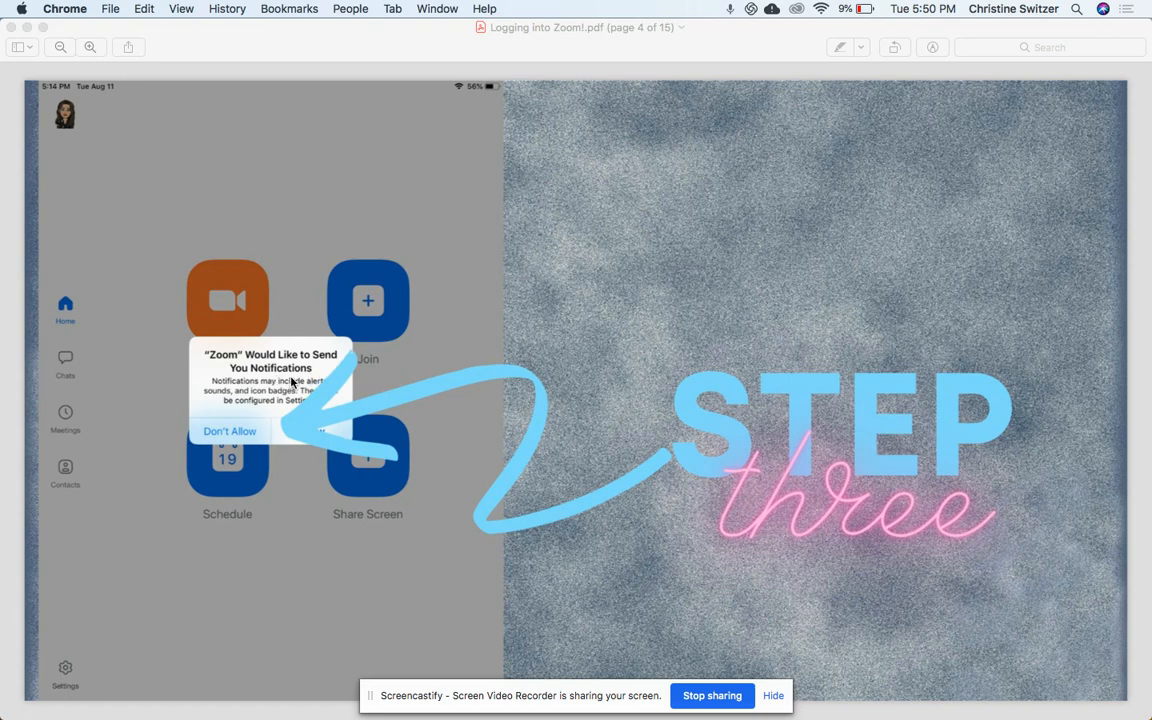
pyautogui.moveTo(246, 458)
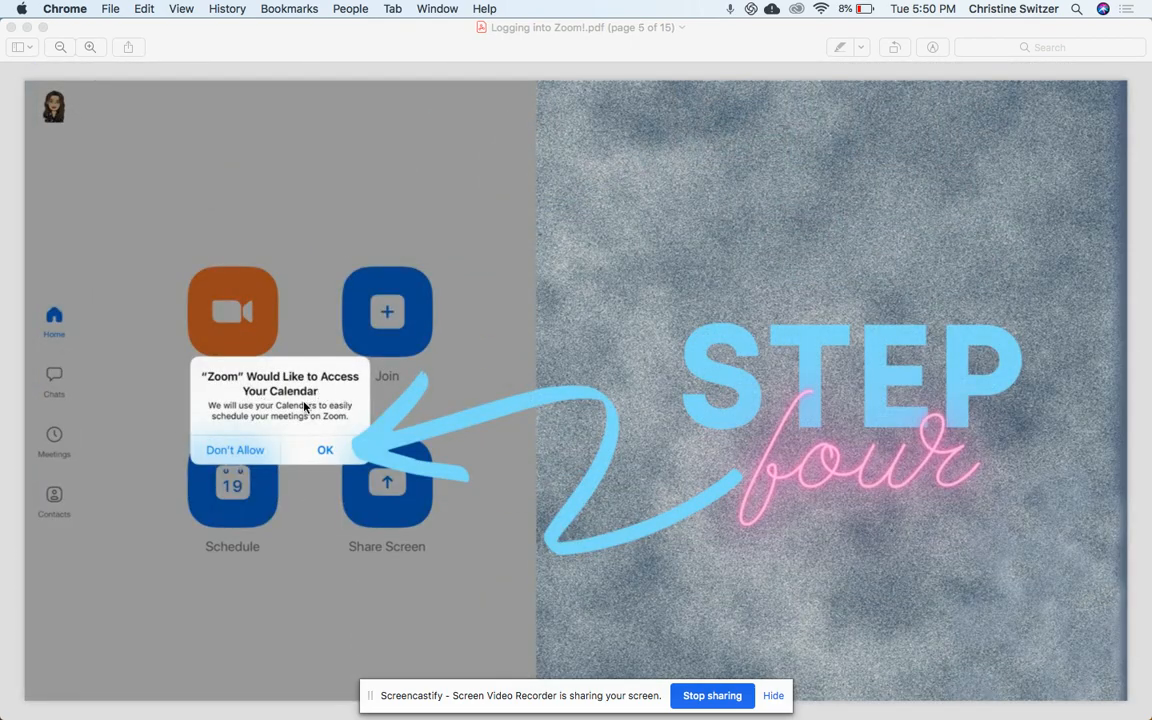
pyautogui.moveTo(300, 464)
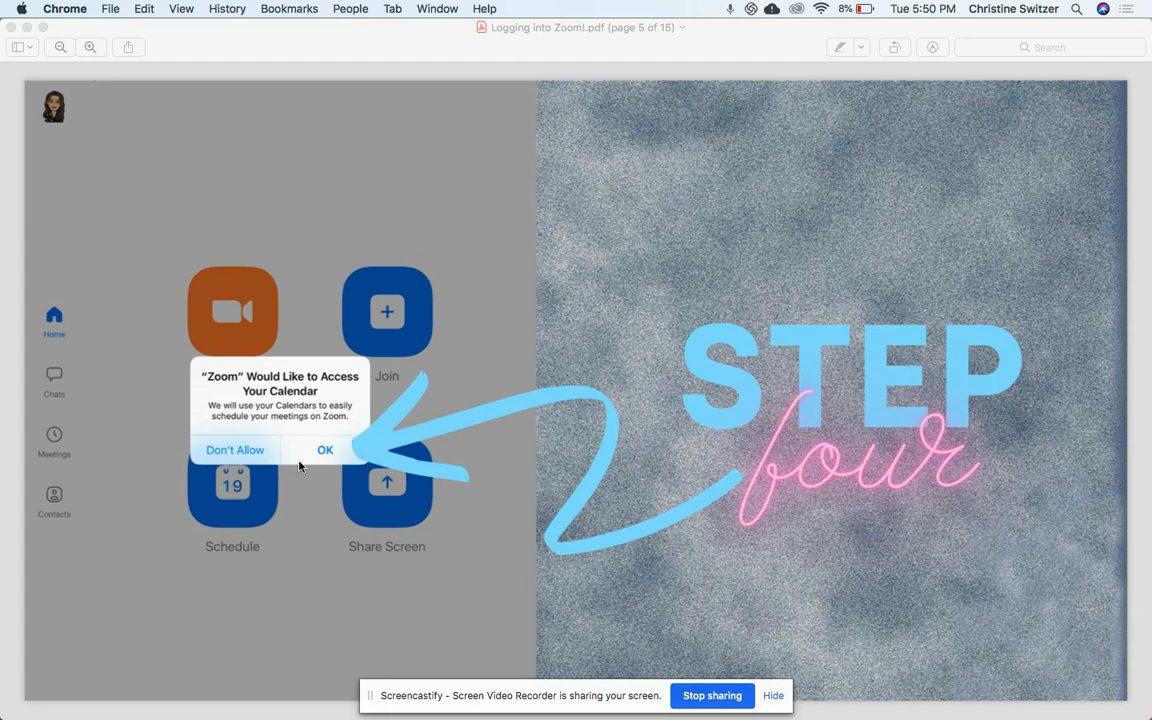
pyautogui.moveTo(288, 439)
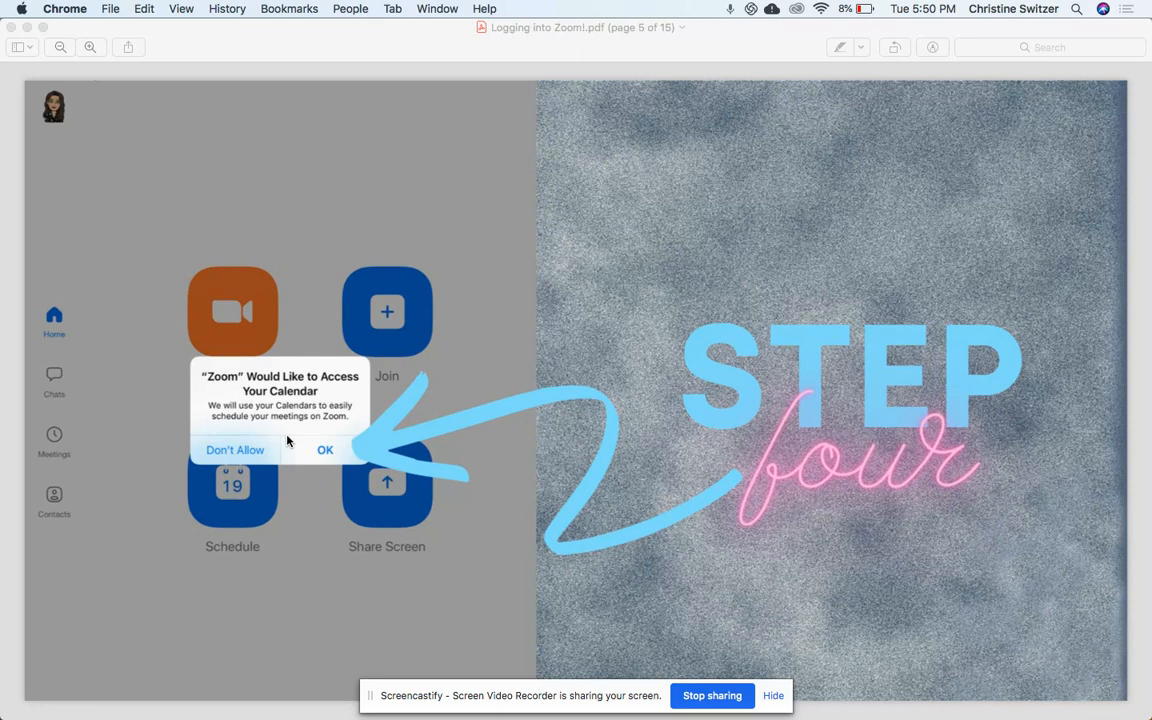
pyautogui.moveTo(334, 485)
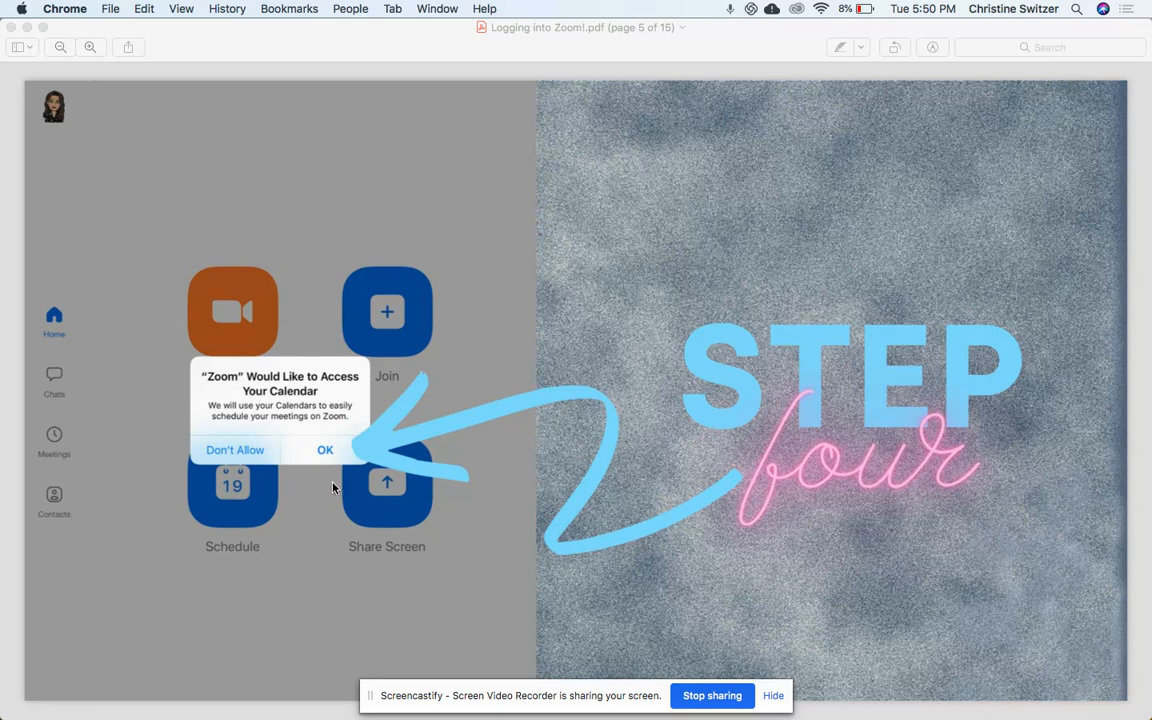
# Step: Advance through page 4 to page 5, the Step four calendar access slide
pyautogui.click(323, 449)
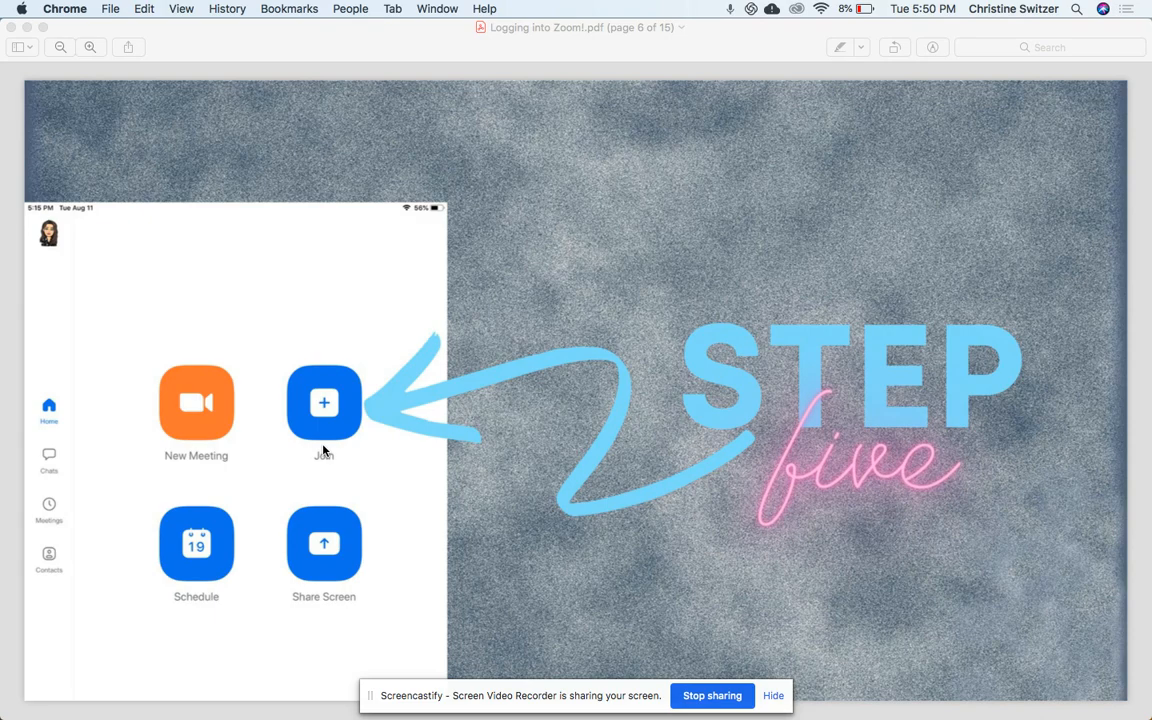
pyautogui.moveTo(313, 353)
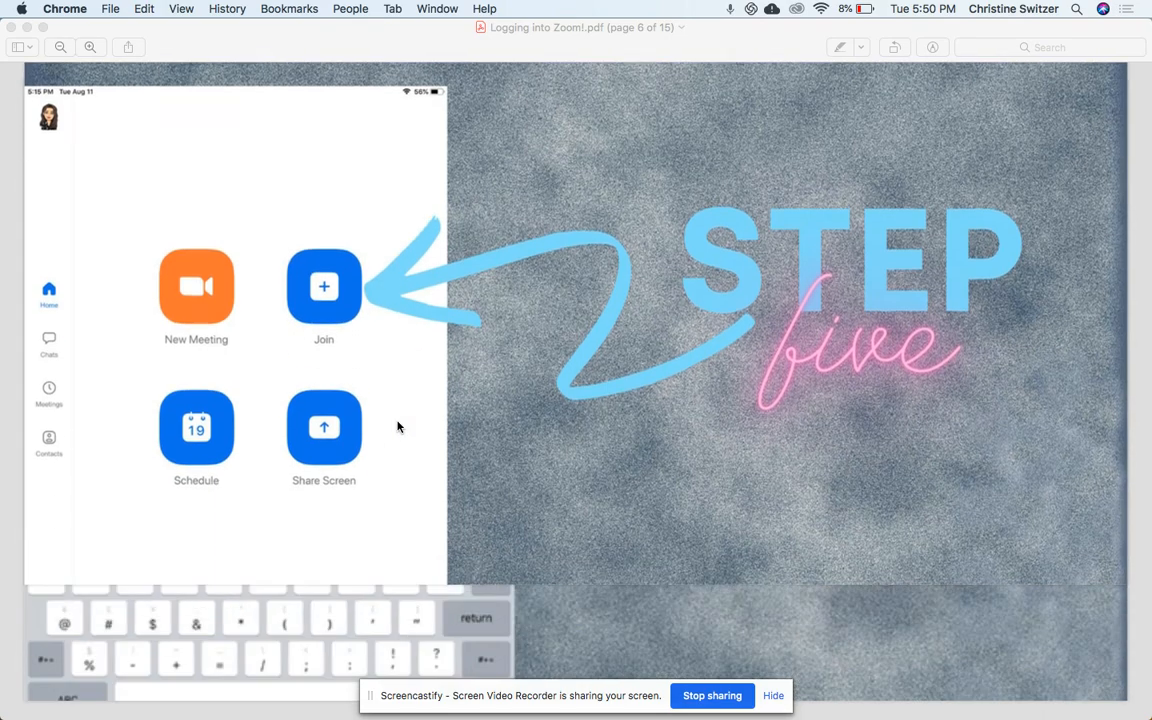
# Step: Move to page 7, the Step six slide on entering a meeting ID
pyautogui.click(324, 287)
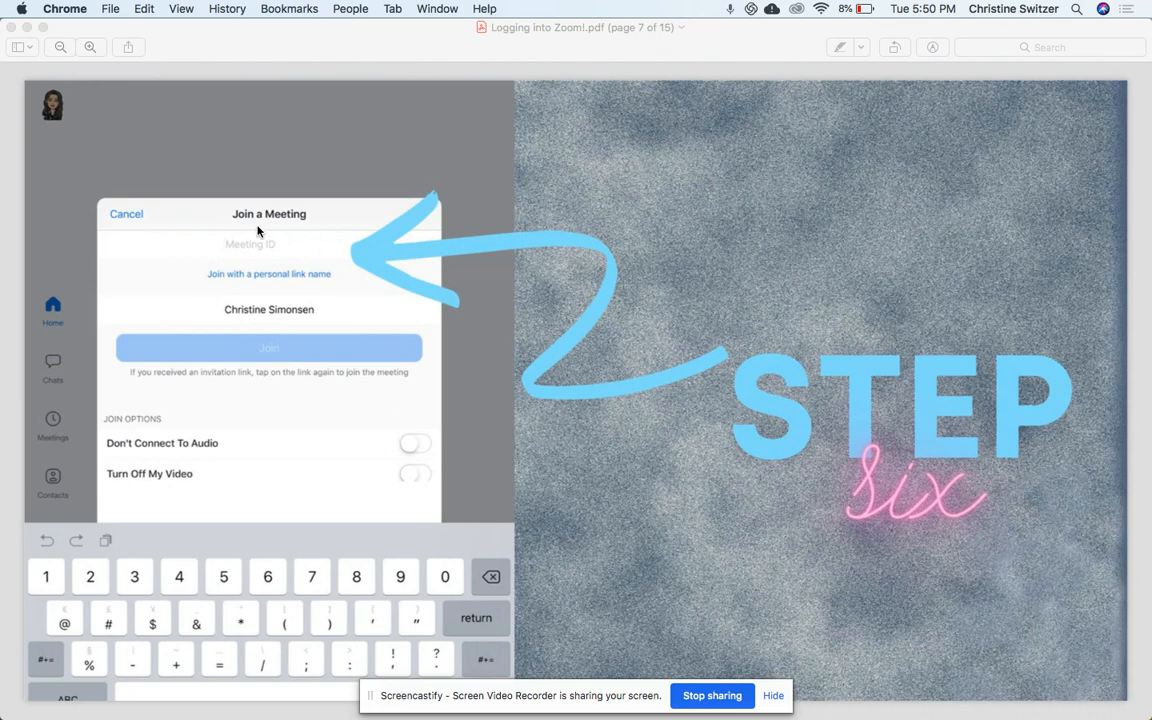
pyautogui.moveTo(325, 228)
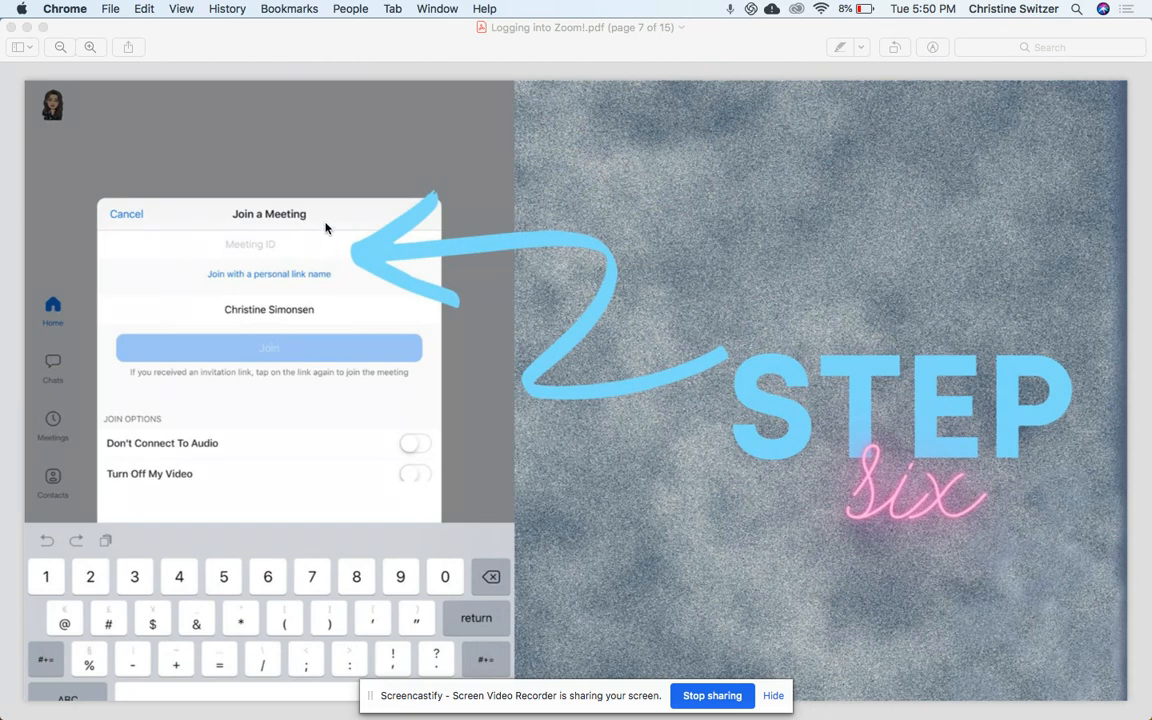
pyautogui.moveTo(239, 324)
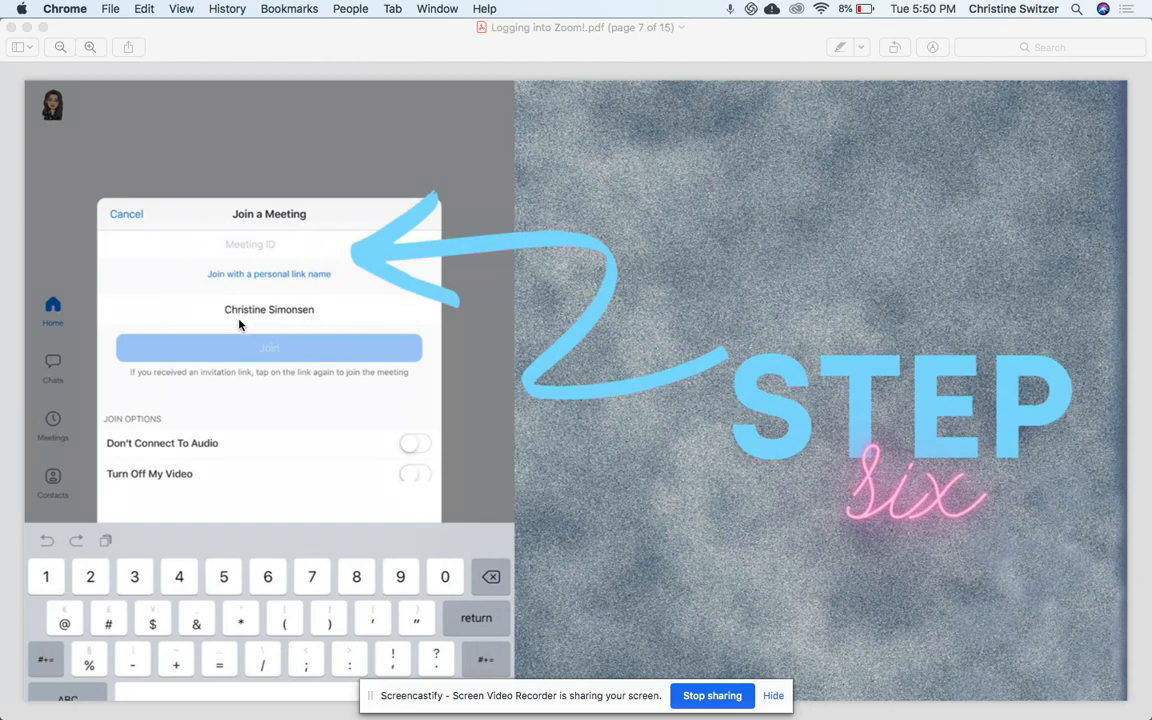
pyautogui.moveTo(213, 320)
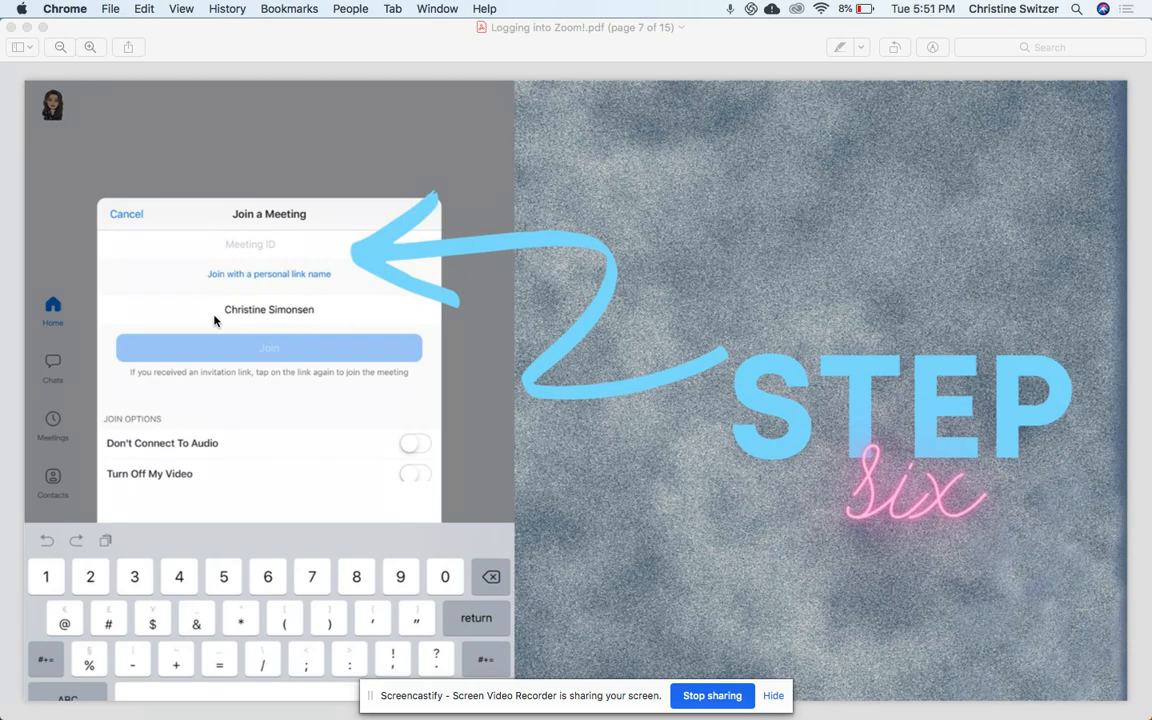
pyautogui.moveTo(341, 331)
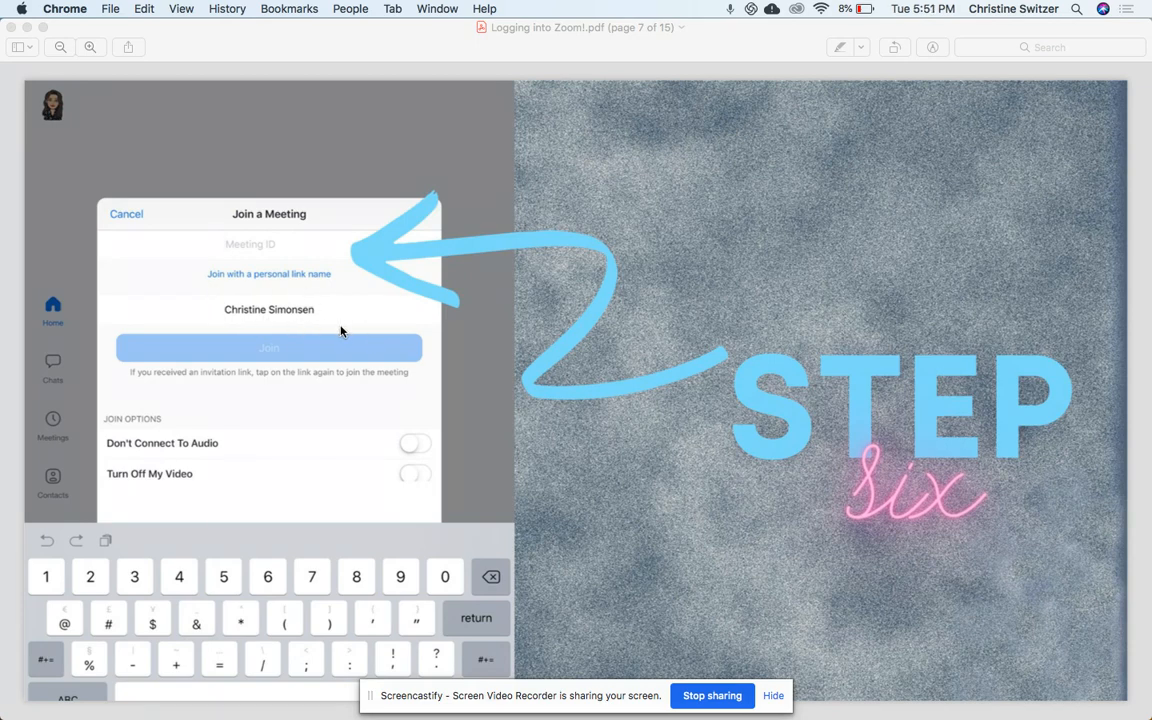
pyautogui.moveTo(311, 323)
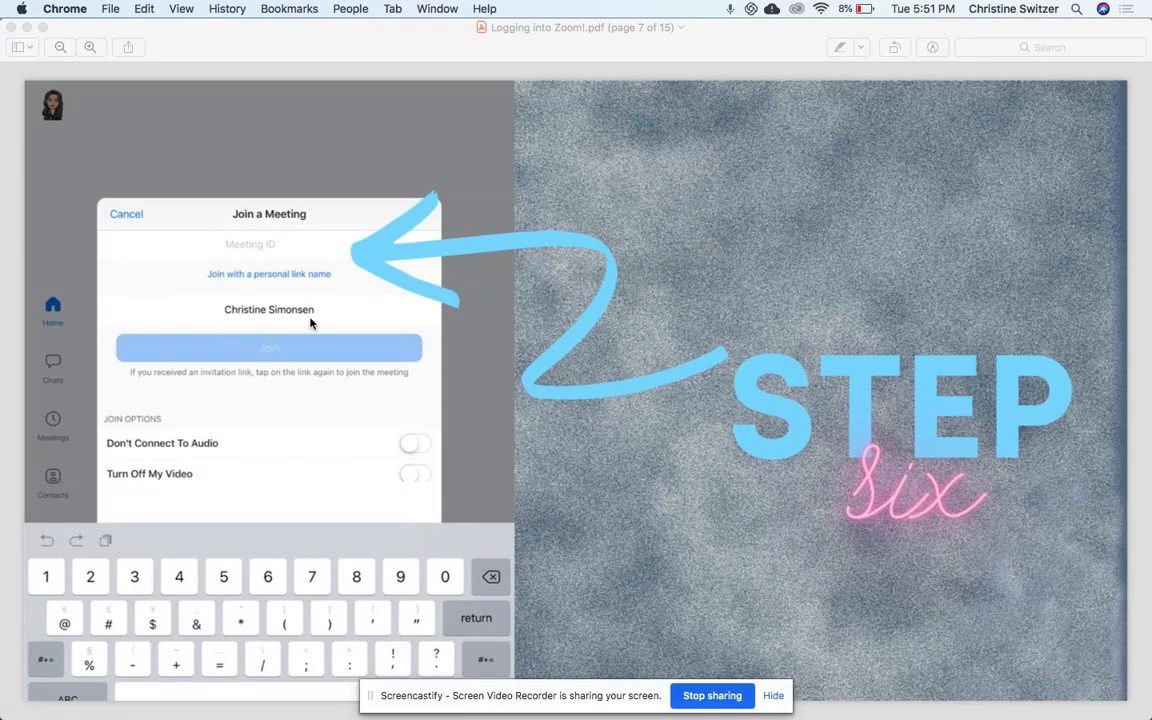
pyautogui.moveTo(310, 328)
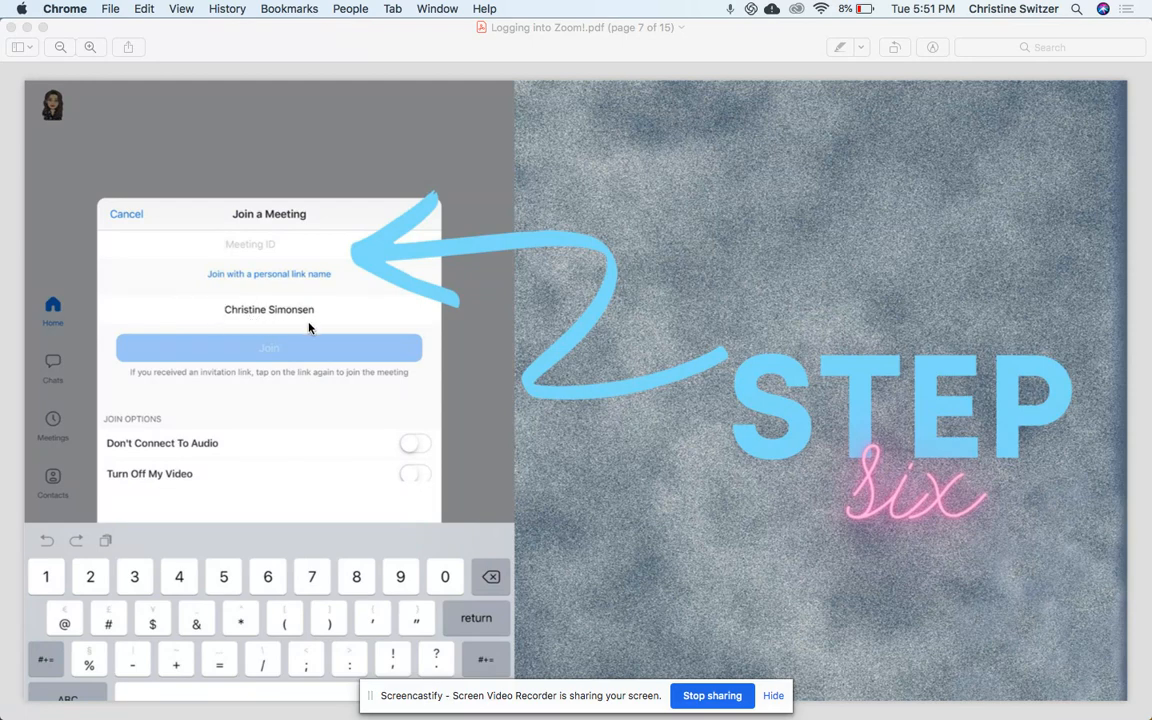
pyautogui.moveTo(252, 297)
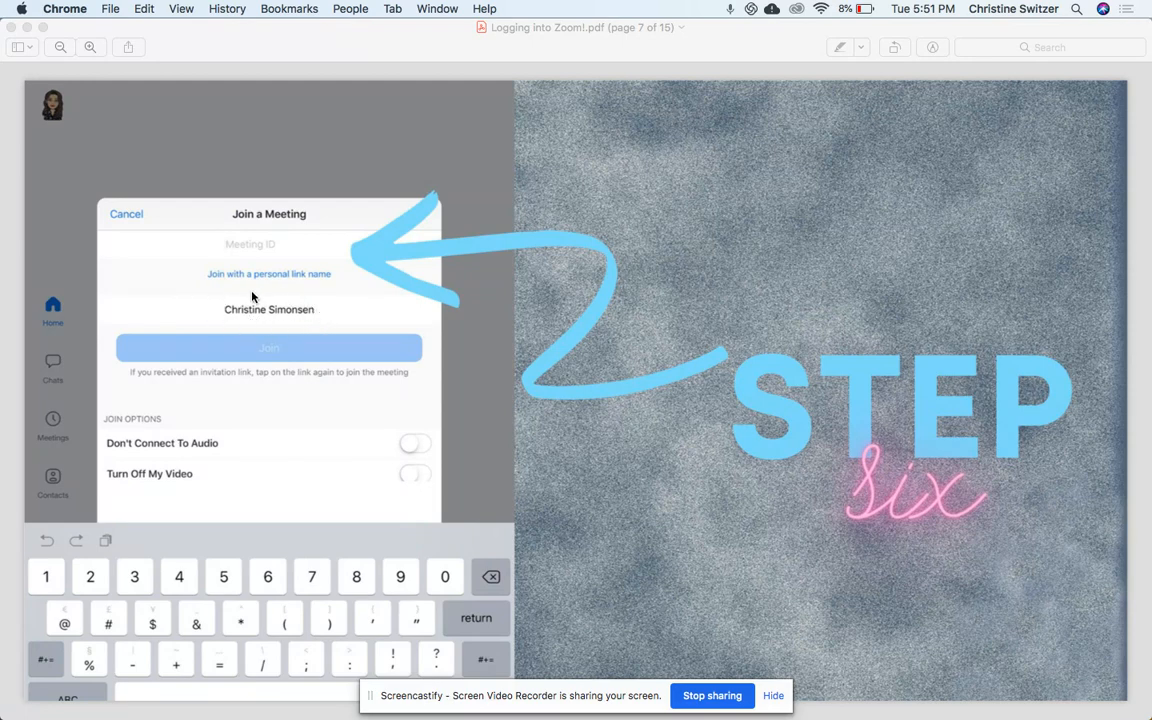
pyautogui.moveTo(286, 255)
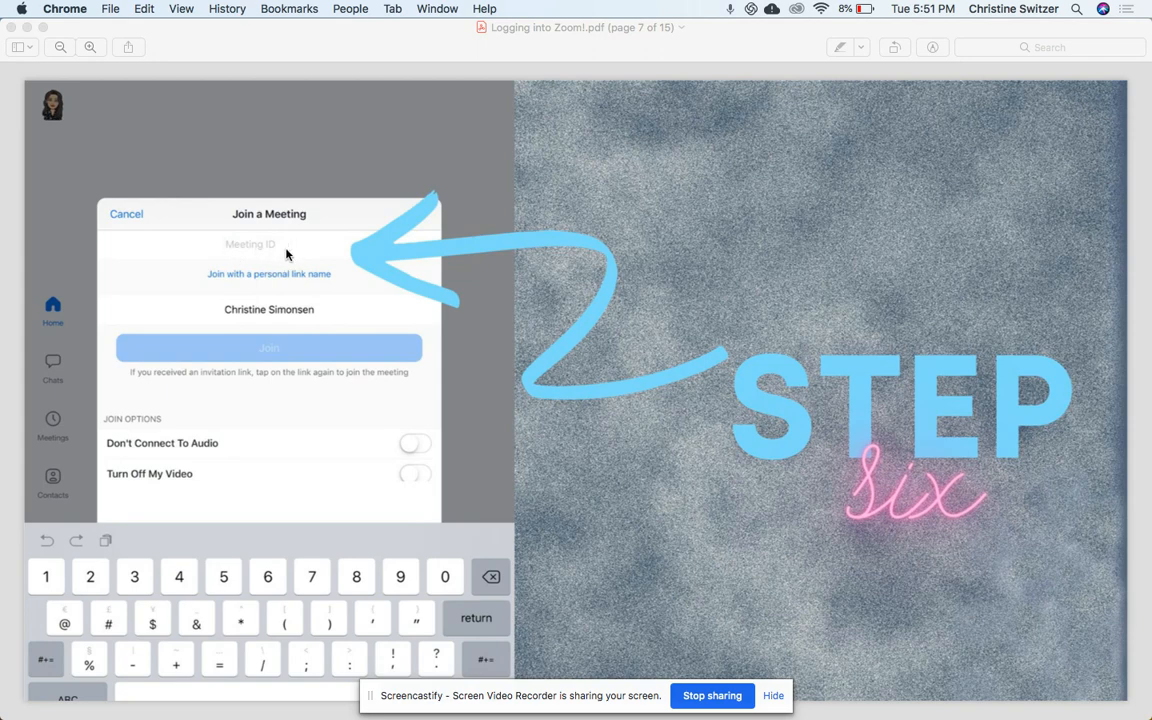
pyautogui.moveTo(313, 260)
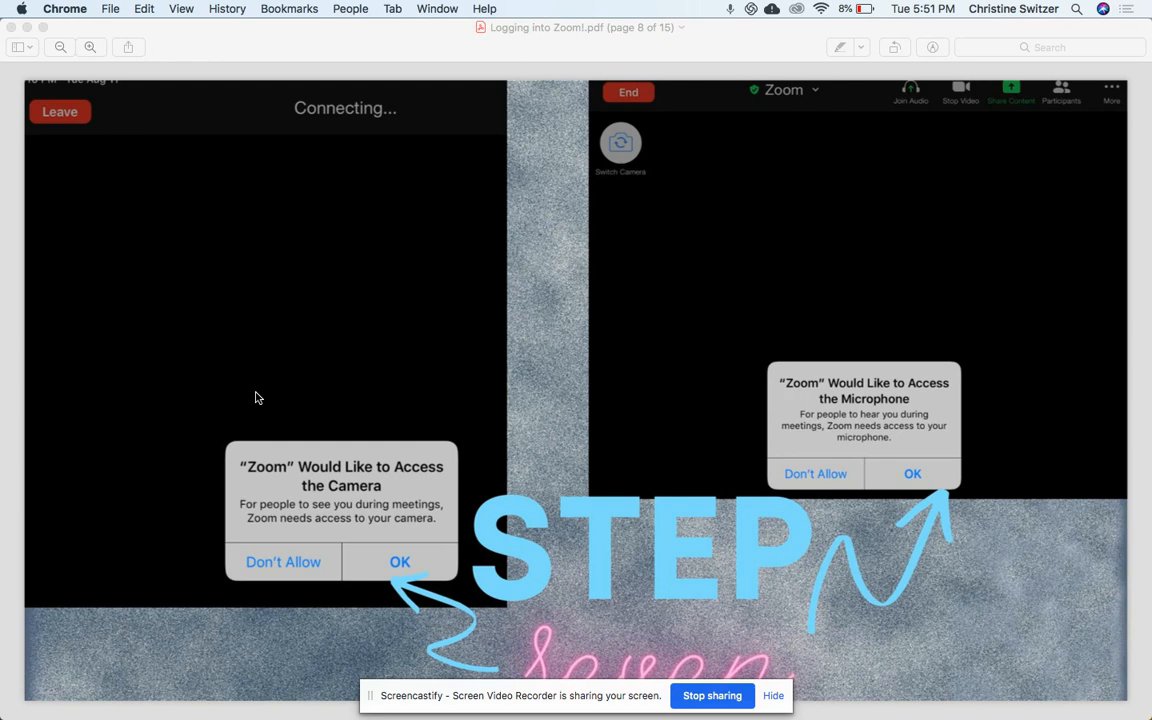
pyautogui.moveTo(415, 486)
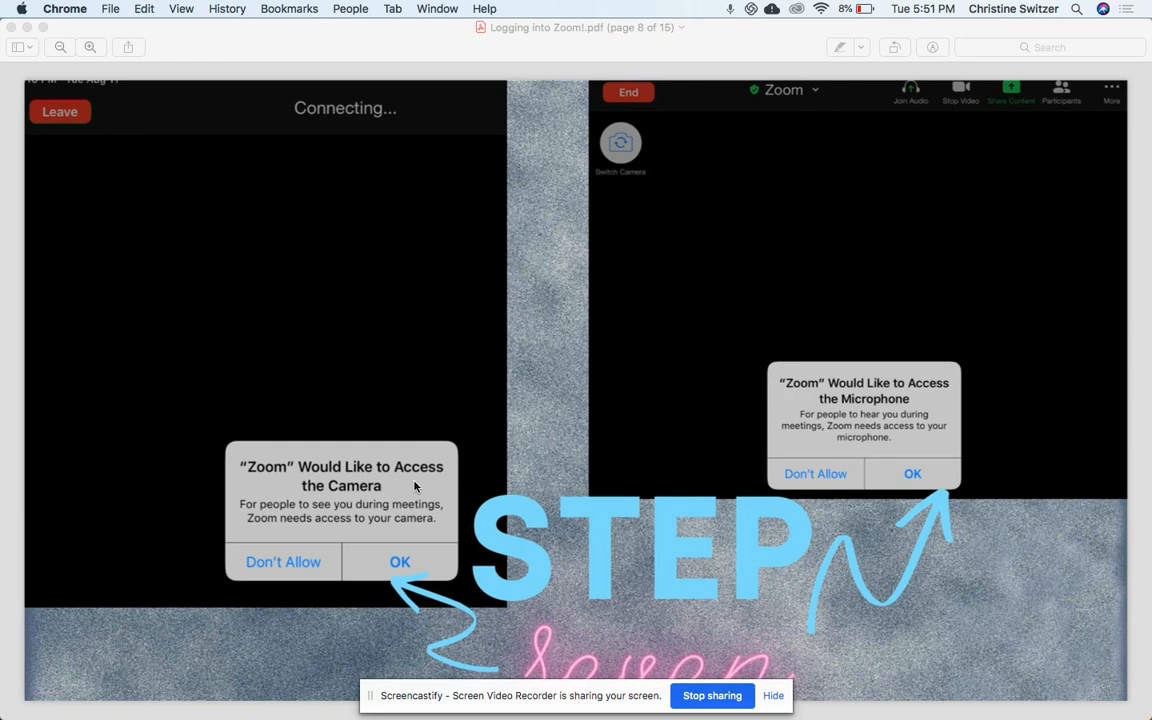
pyautogui.moveTo(390, 540)
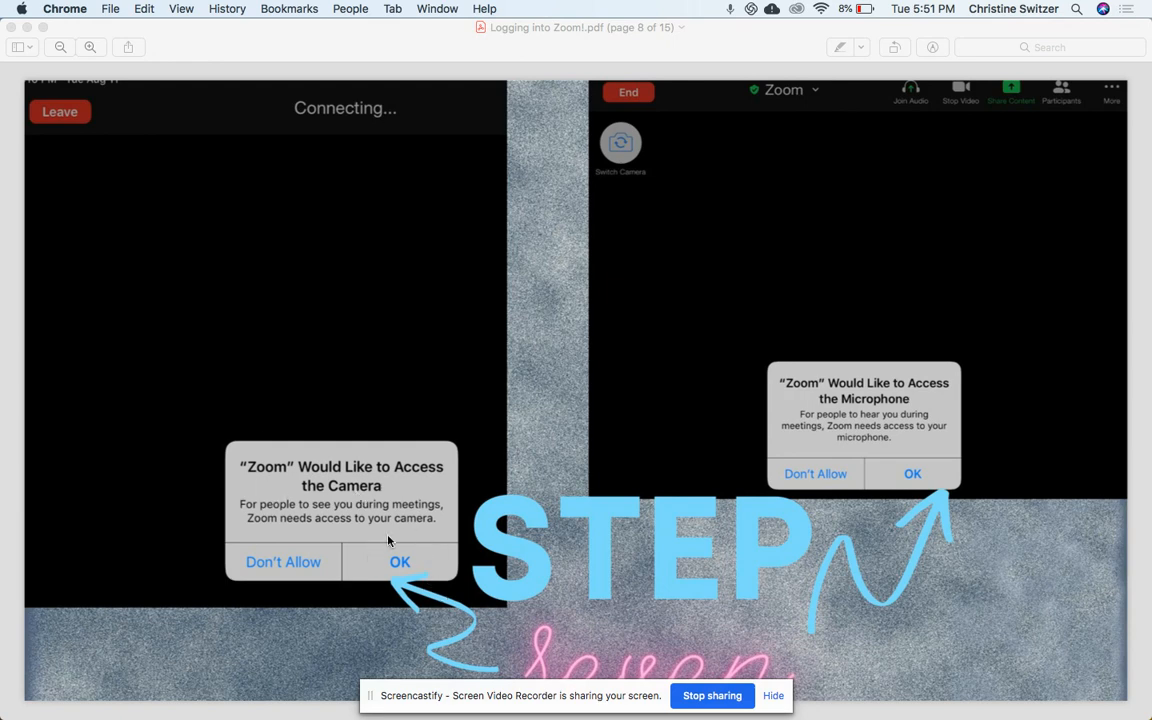
pyautogui.moveTo(940, 471)
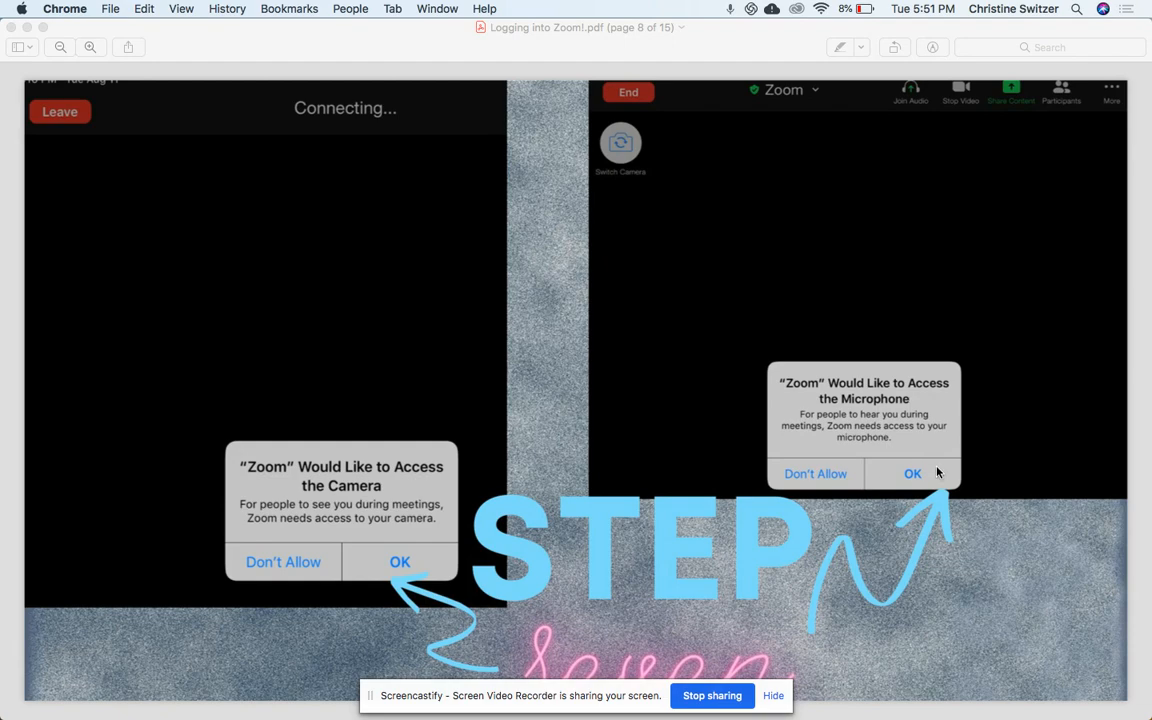
pyautogui.moveTo(955, 511)
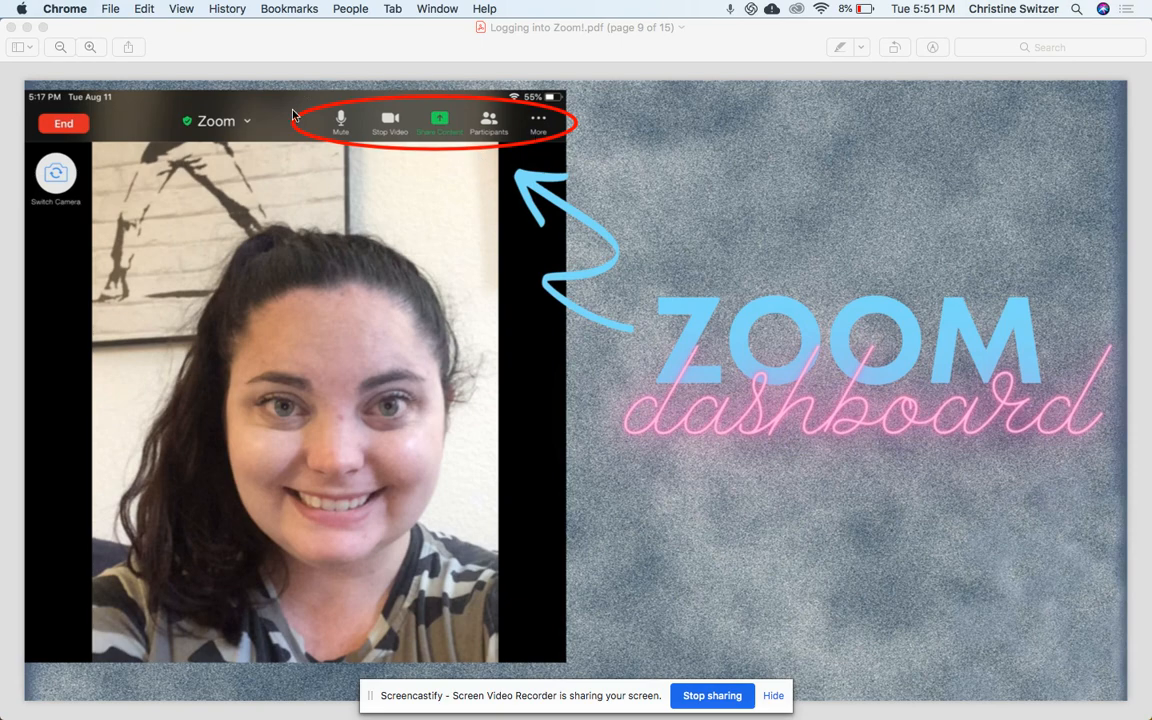
pyautogui.moveTo(346, 139)
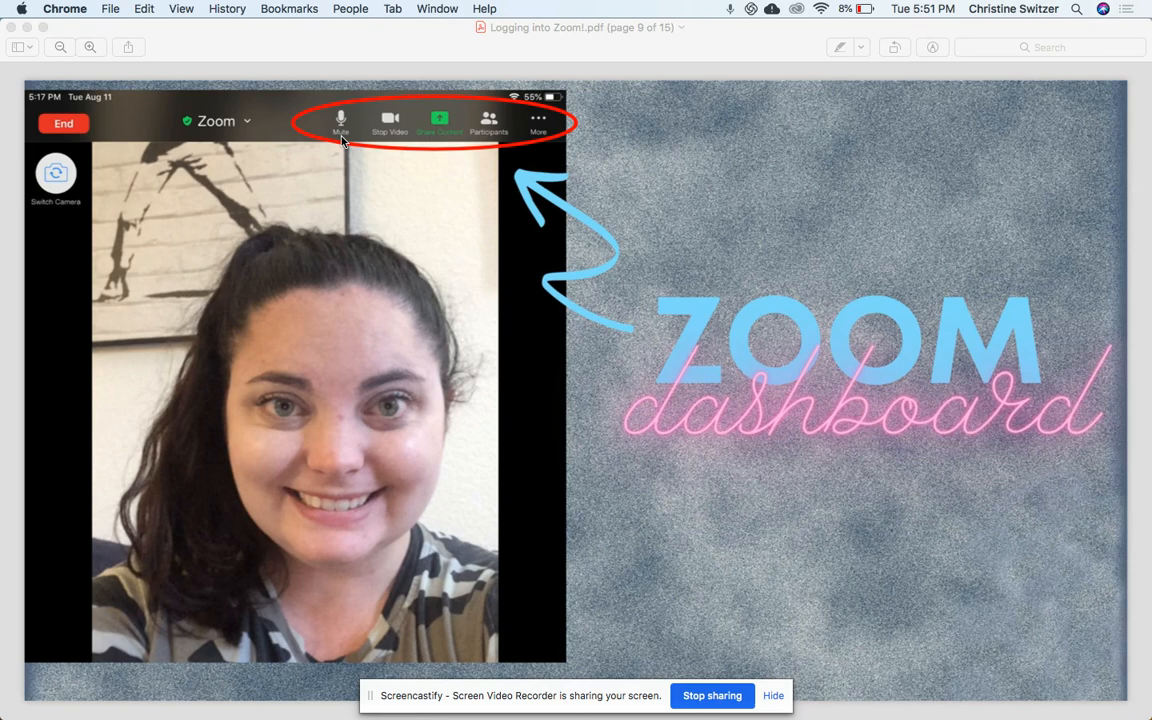
pyautogui.moveTo(351, 133)
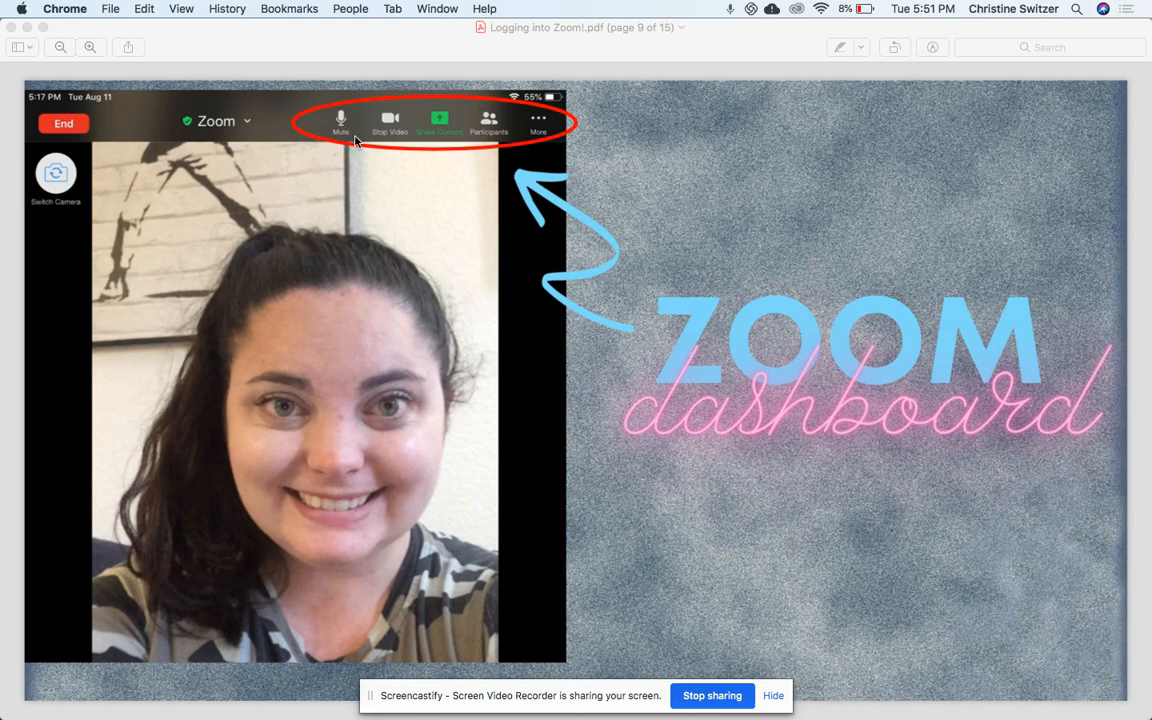
pyautogui.moveTo(370, 161)
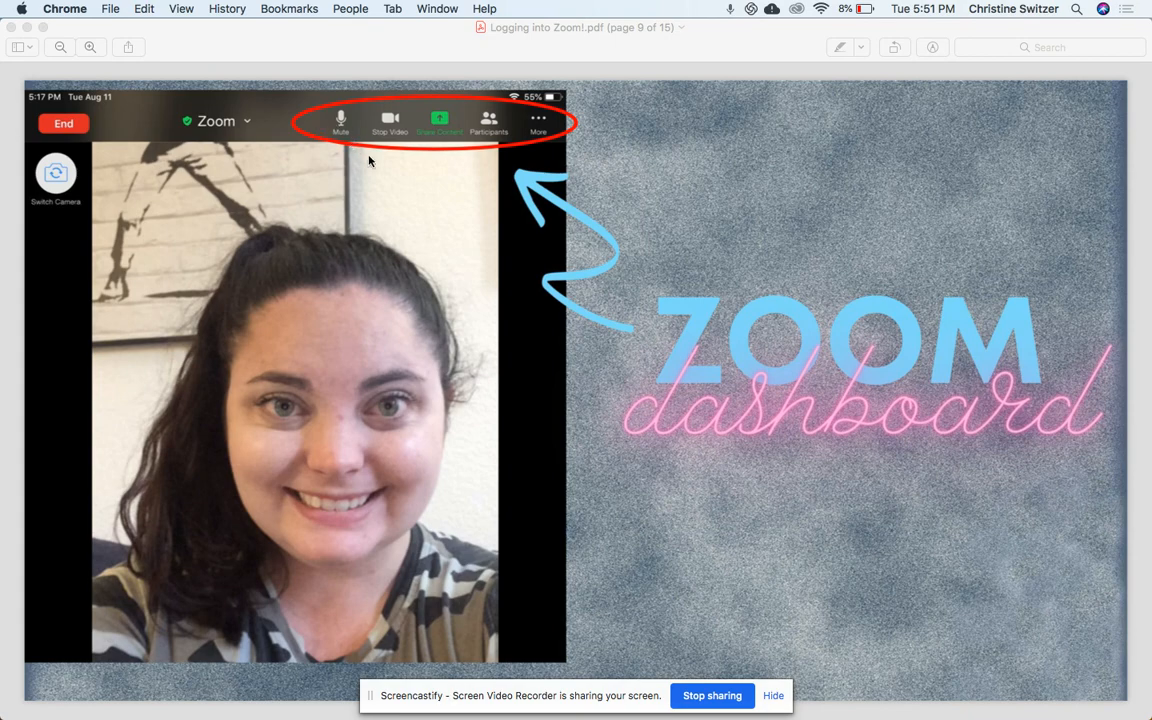
pyautogui.moveTo(357, 147)
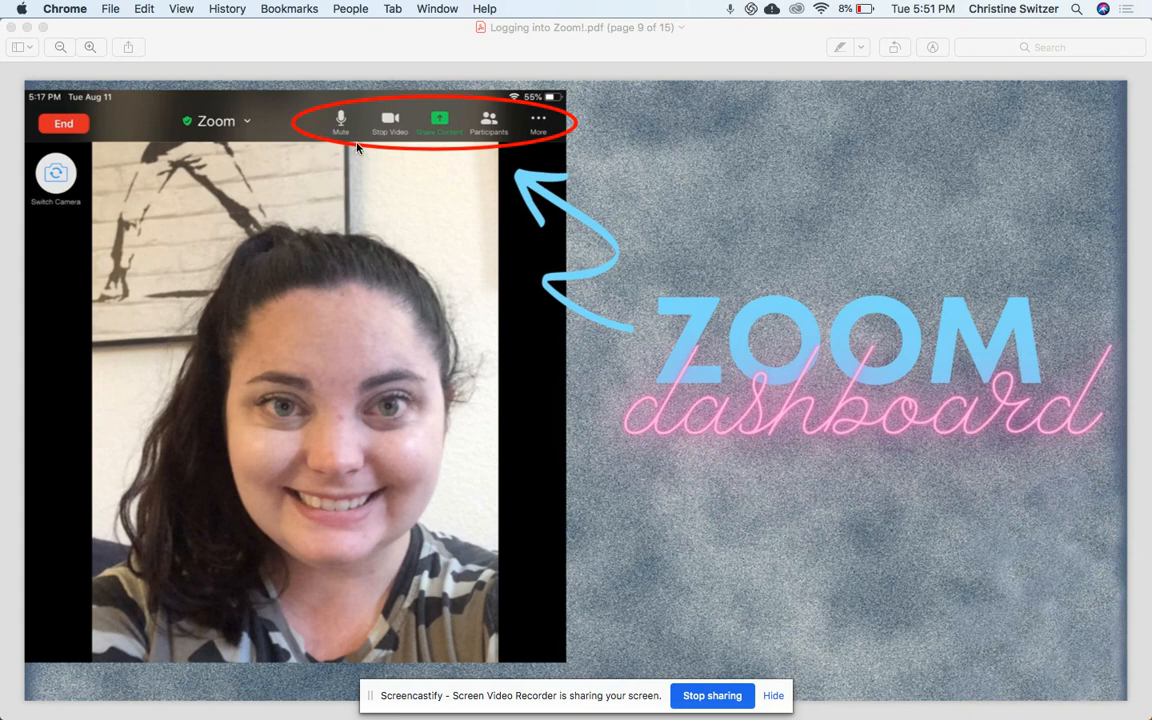
pyautogui.moveTo(329, 130)
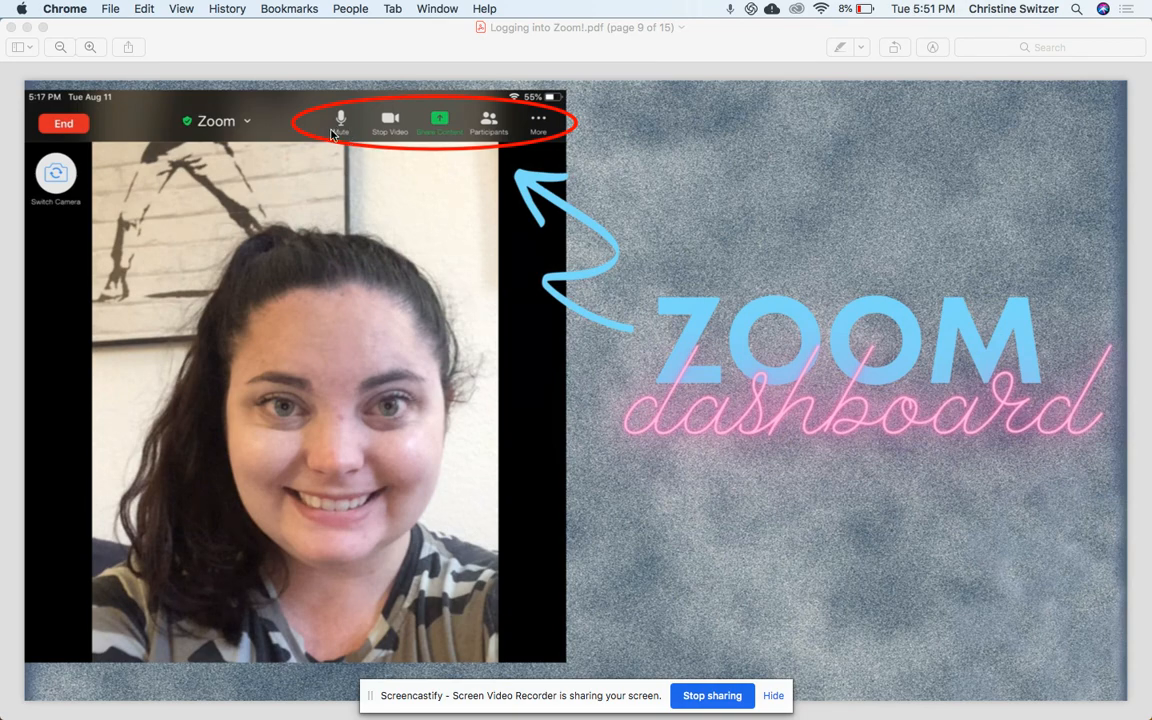
pyautogui.moveTo(339, 123)
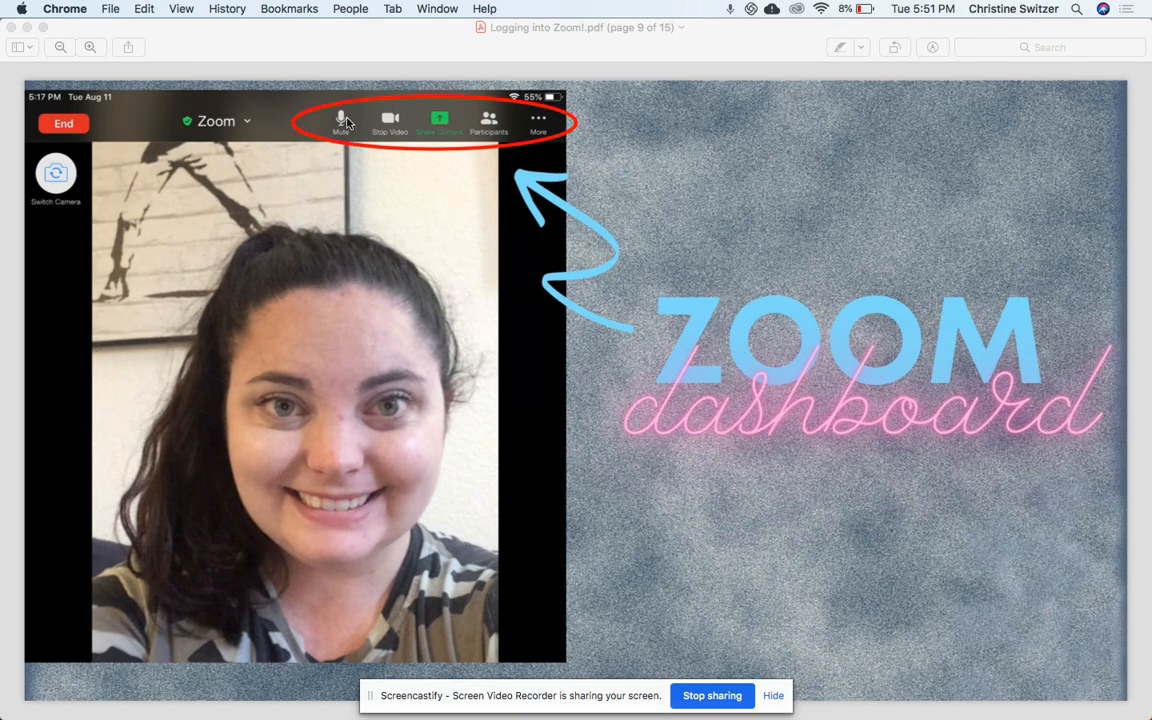
pyautogui.moveTo(550, 147)
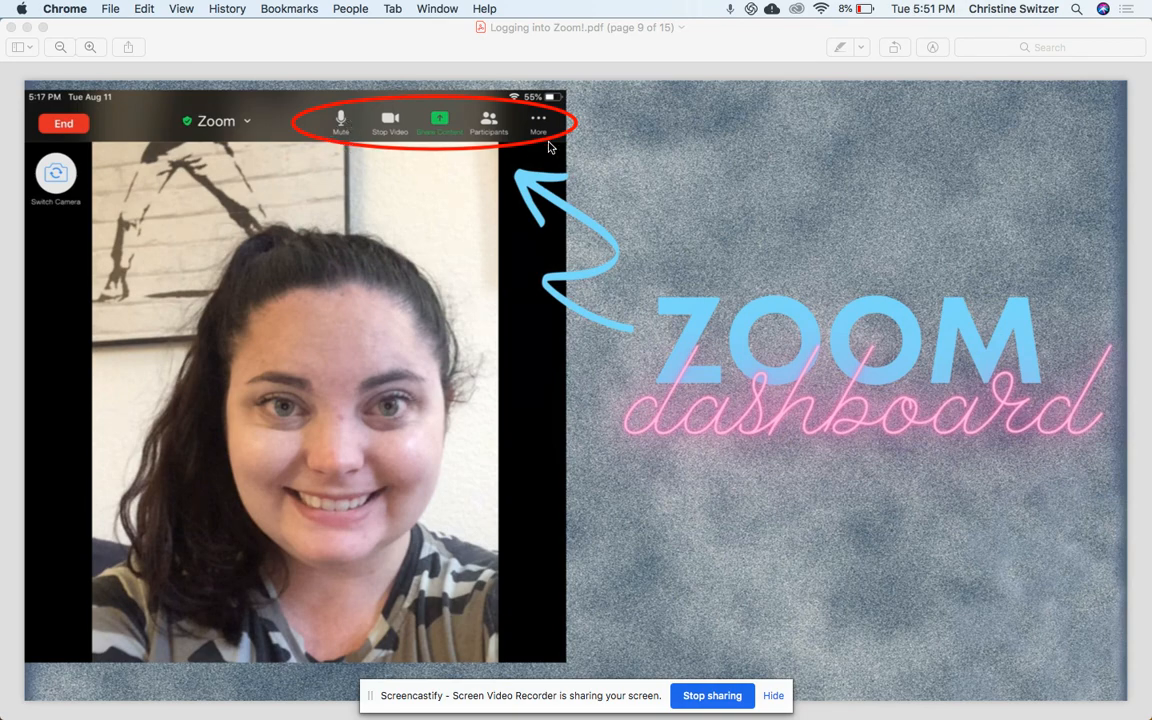
# Step: Page past the Step seven permissions slide to page 9, the Zoom dashboard
pyautogui.click(546, 120)
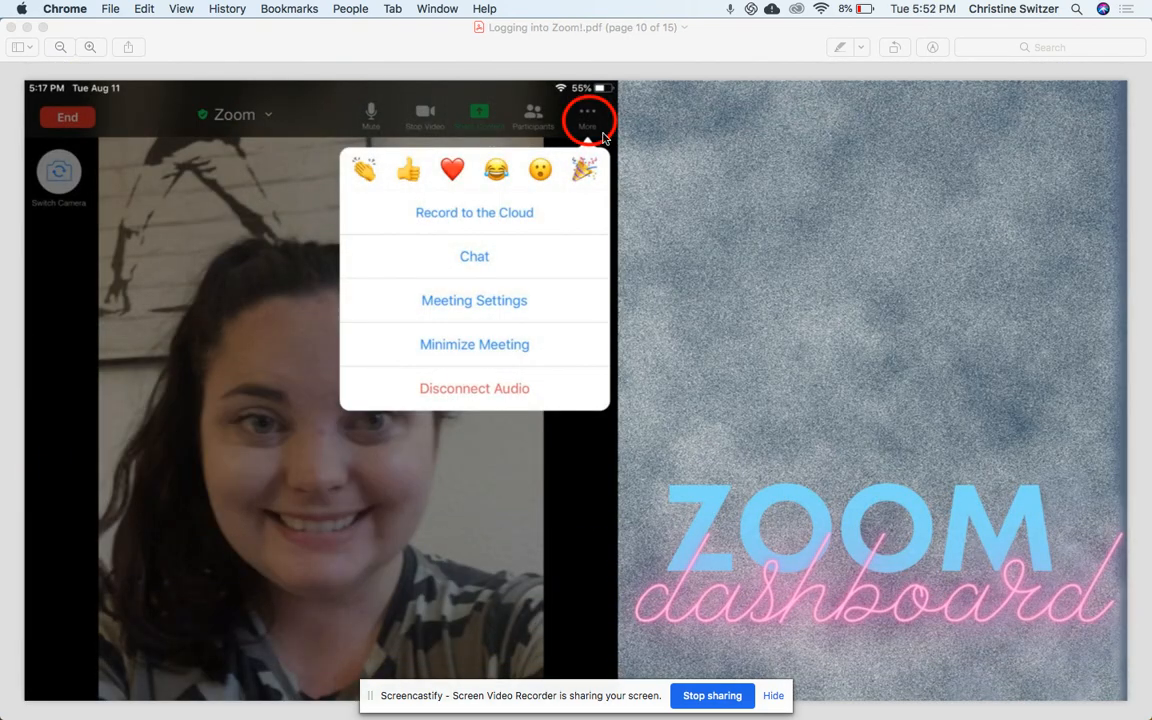
pyautogui.moveTo(541, 398)
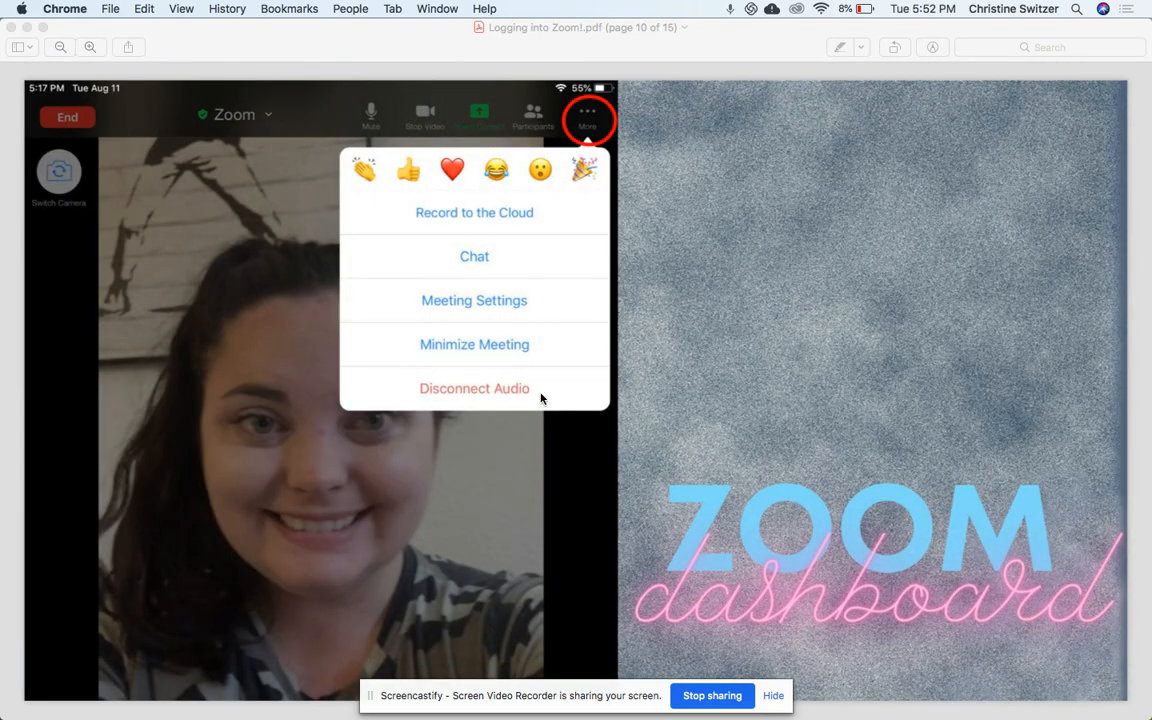
pyautogui.moveTo(533, 256)
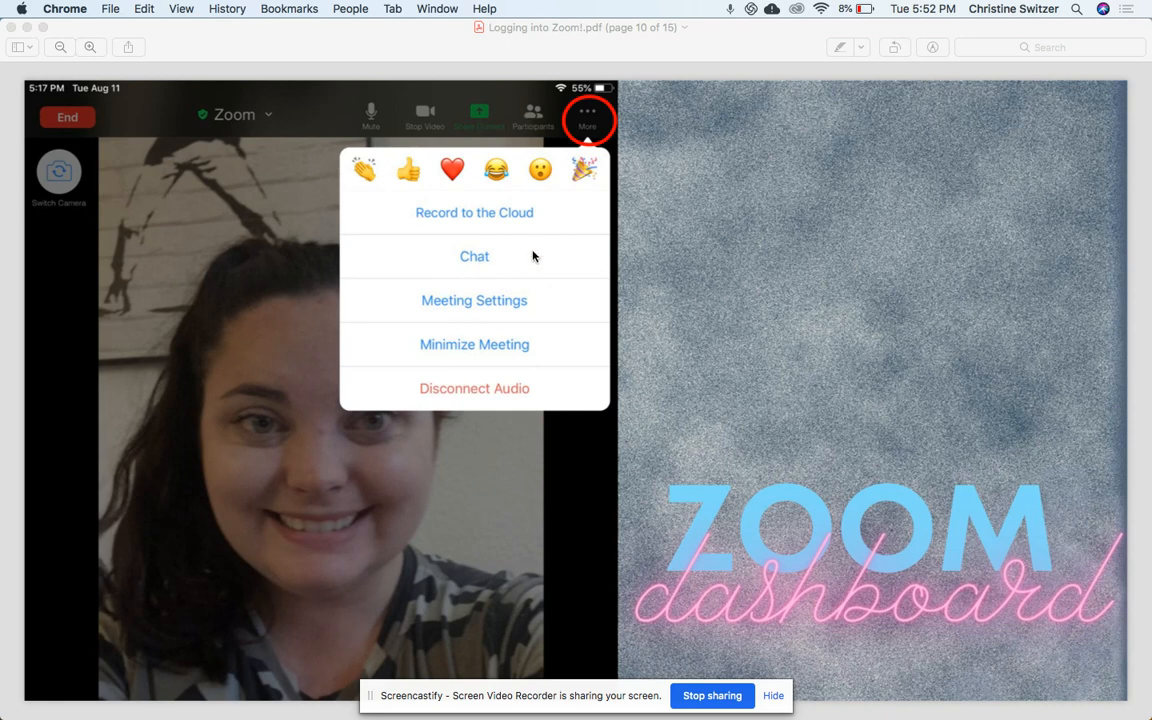
pyautogui.moveTo(292, 235)
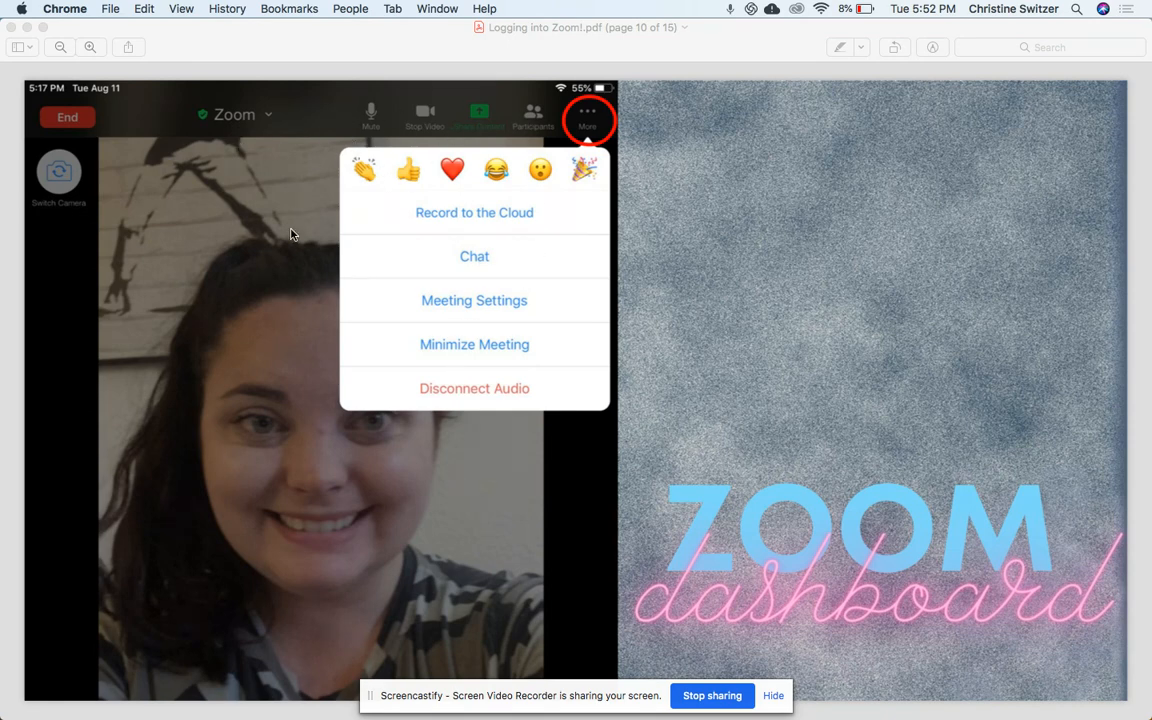
pyautogui.moveTo(291, 302)
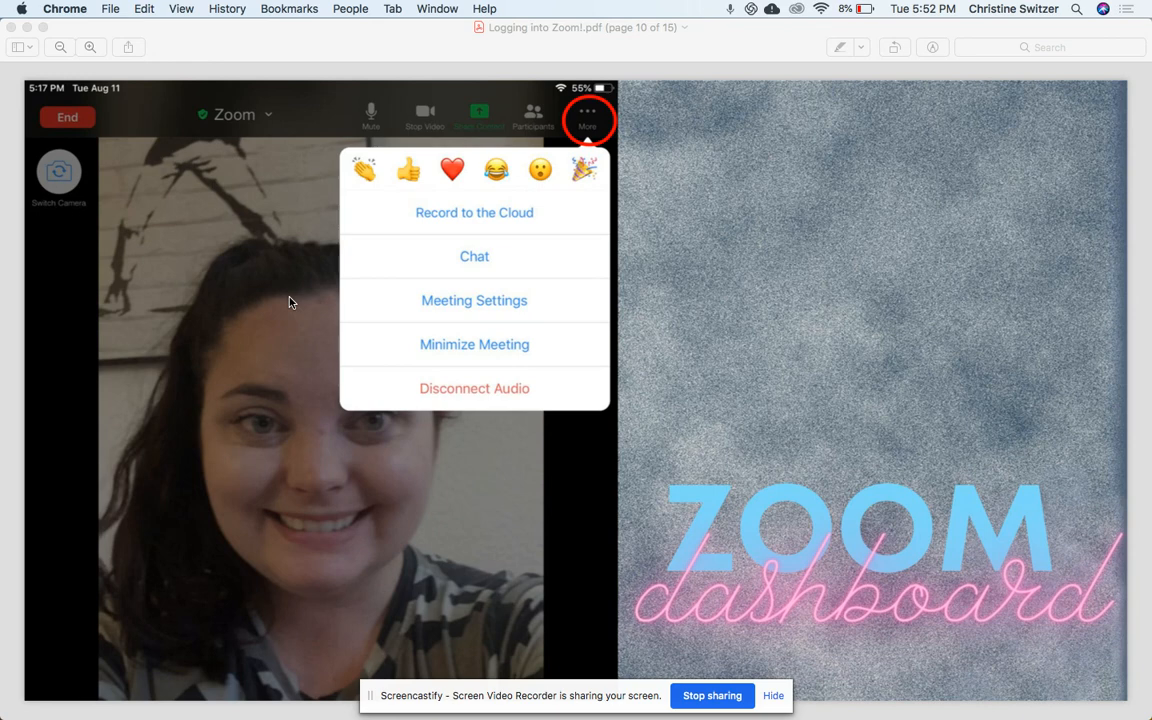
pyautogui.moveTo(304, 290)
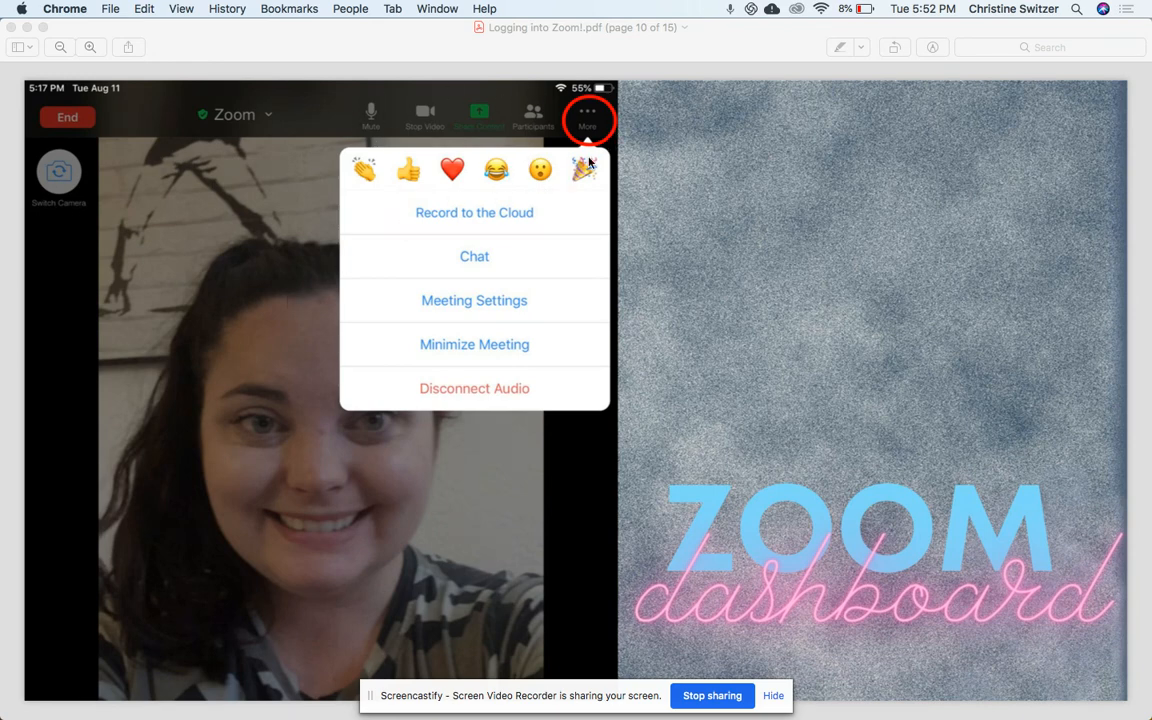
pyautogui.moveTo(434, 200)
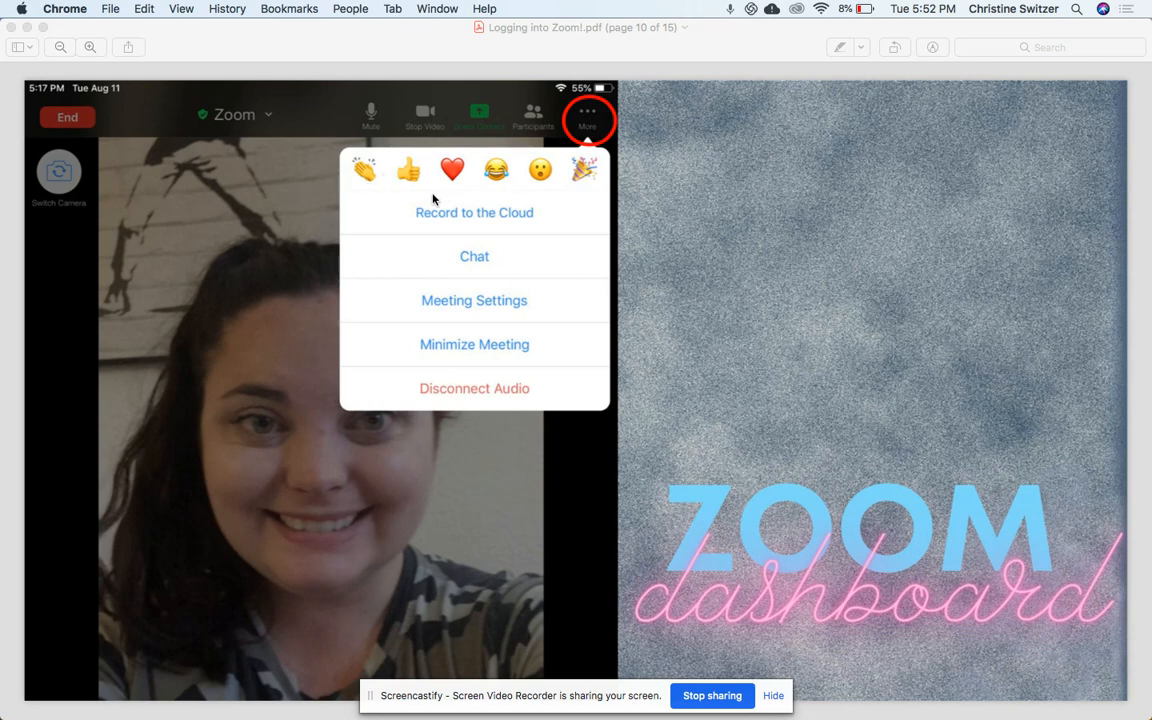
pyautogui.moveTo(484, 358)
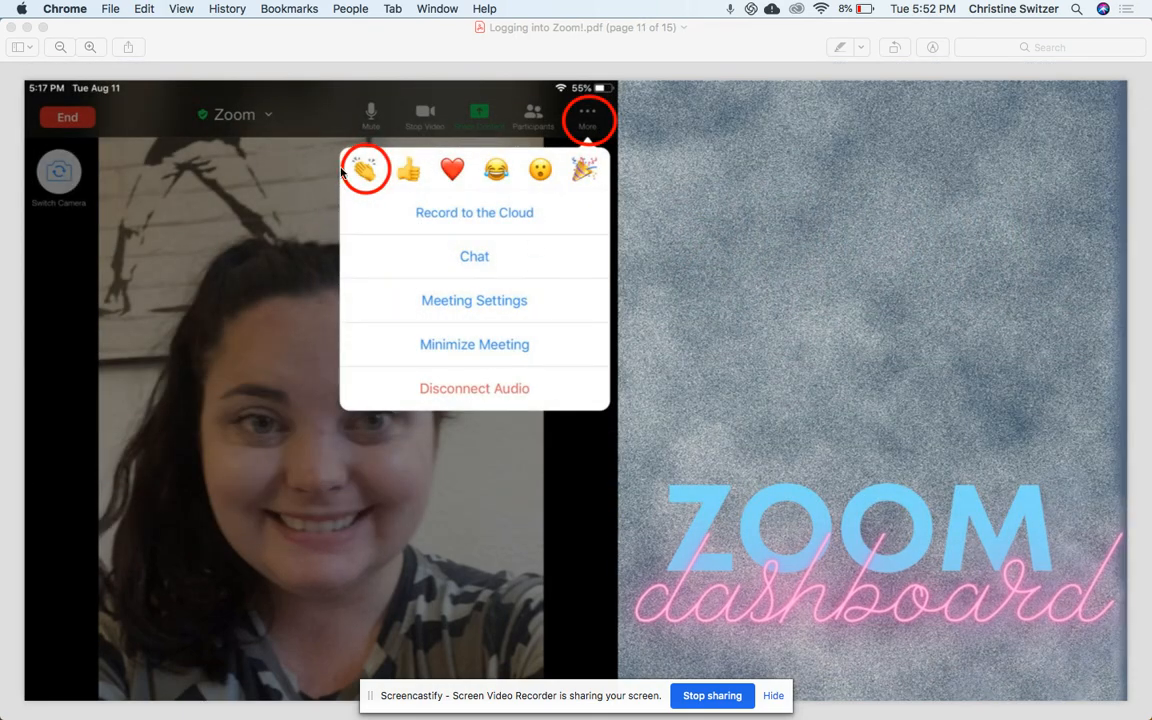
pyautogui.moveTo(349, 198)
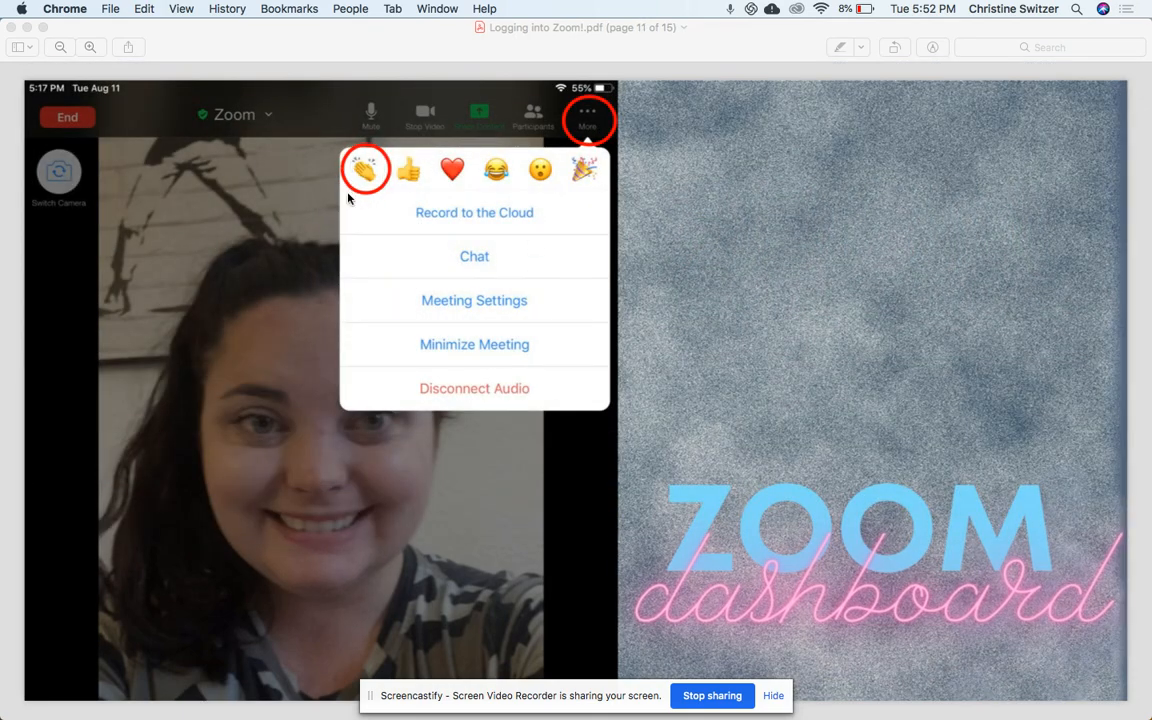
pyautogui.moveTo(372, 180)
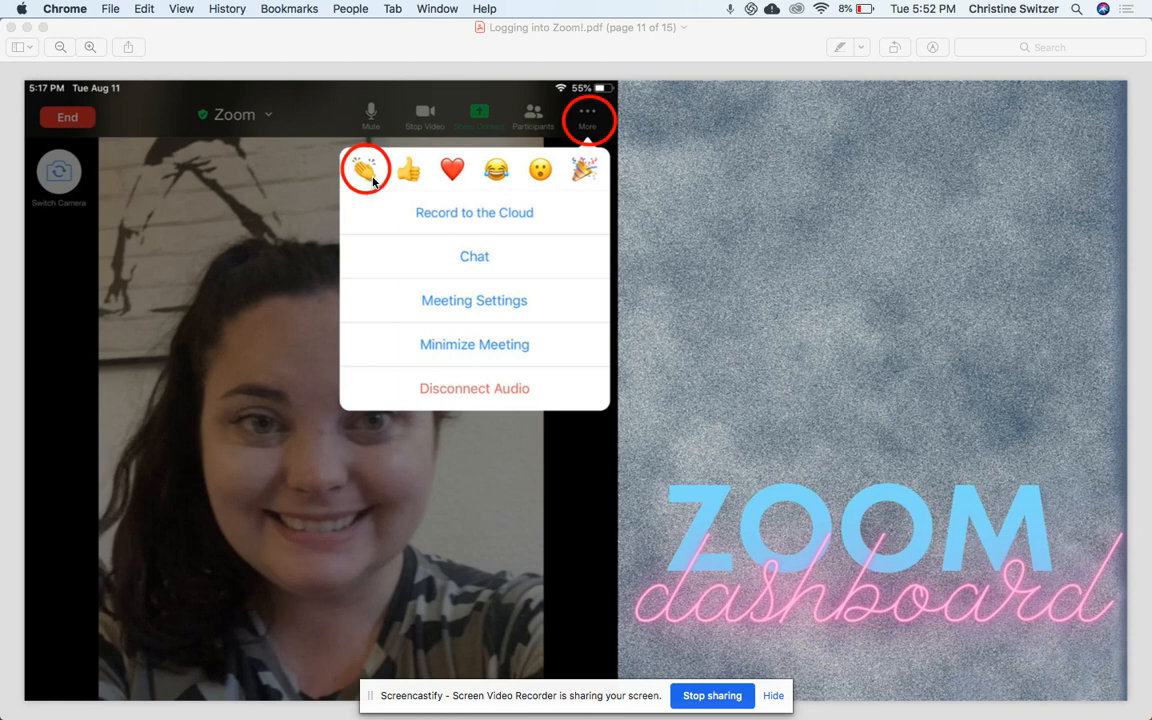
pyautogui.moveTo(414, 143)
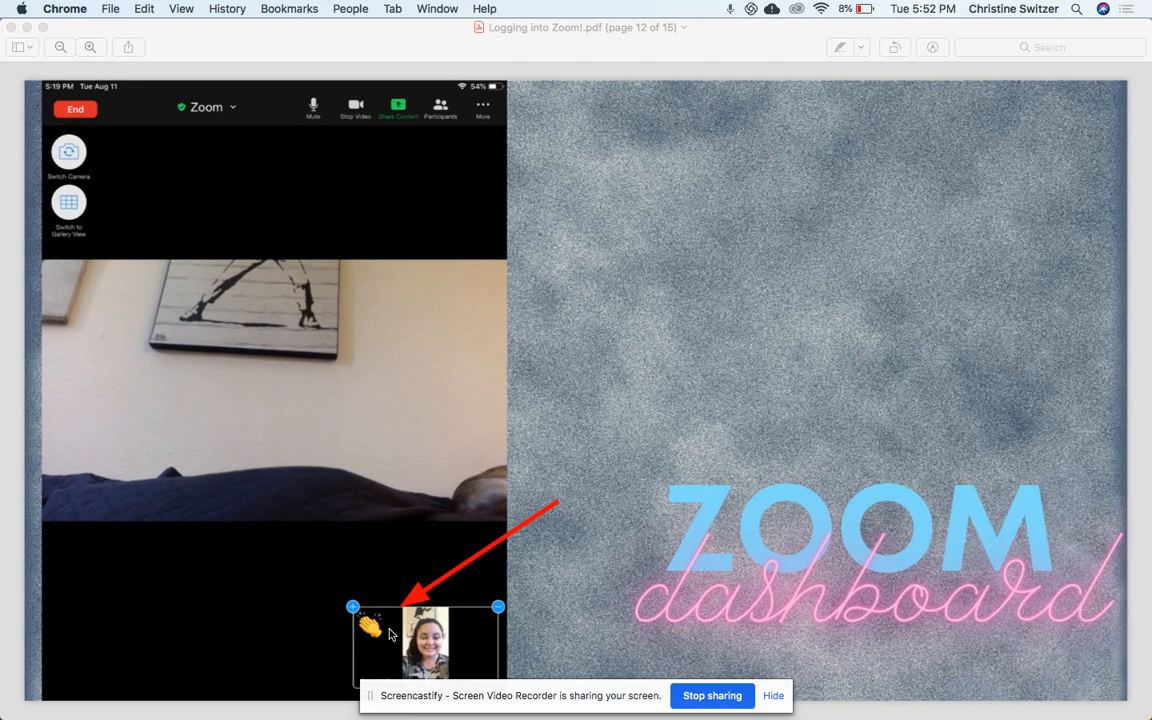
pyautogui.moveTo(369, 658)
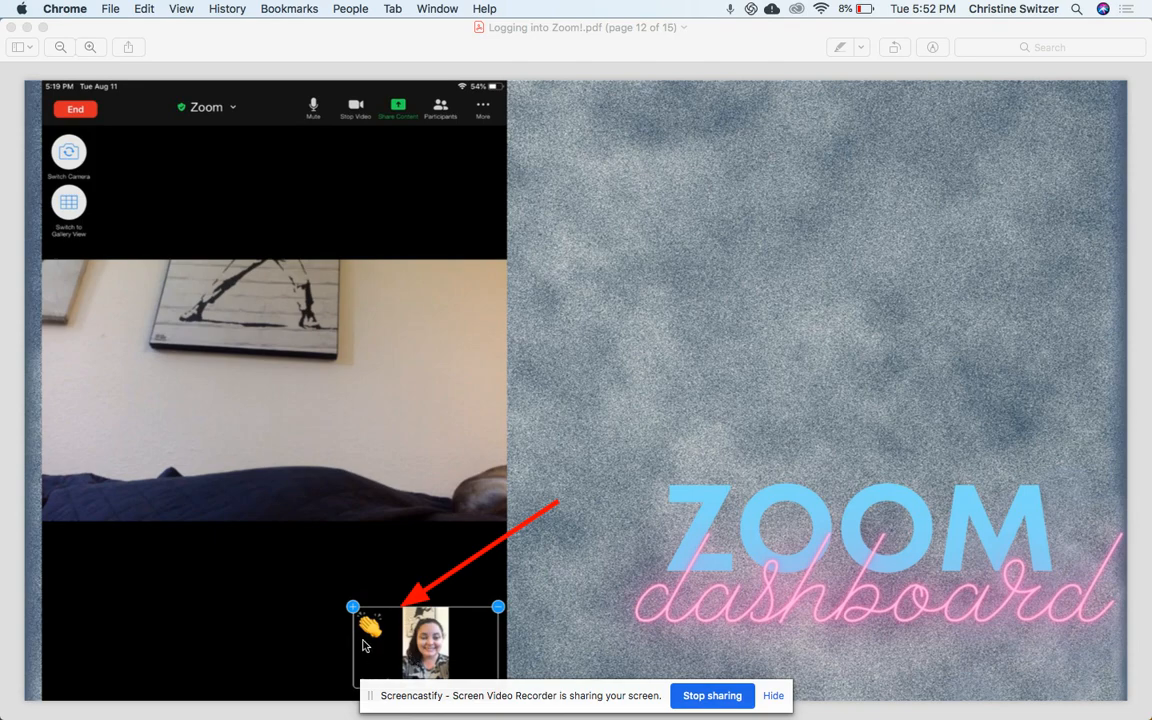
pyautogui.moveTo(387, 649)
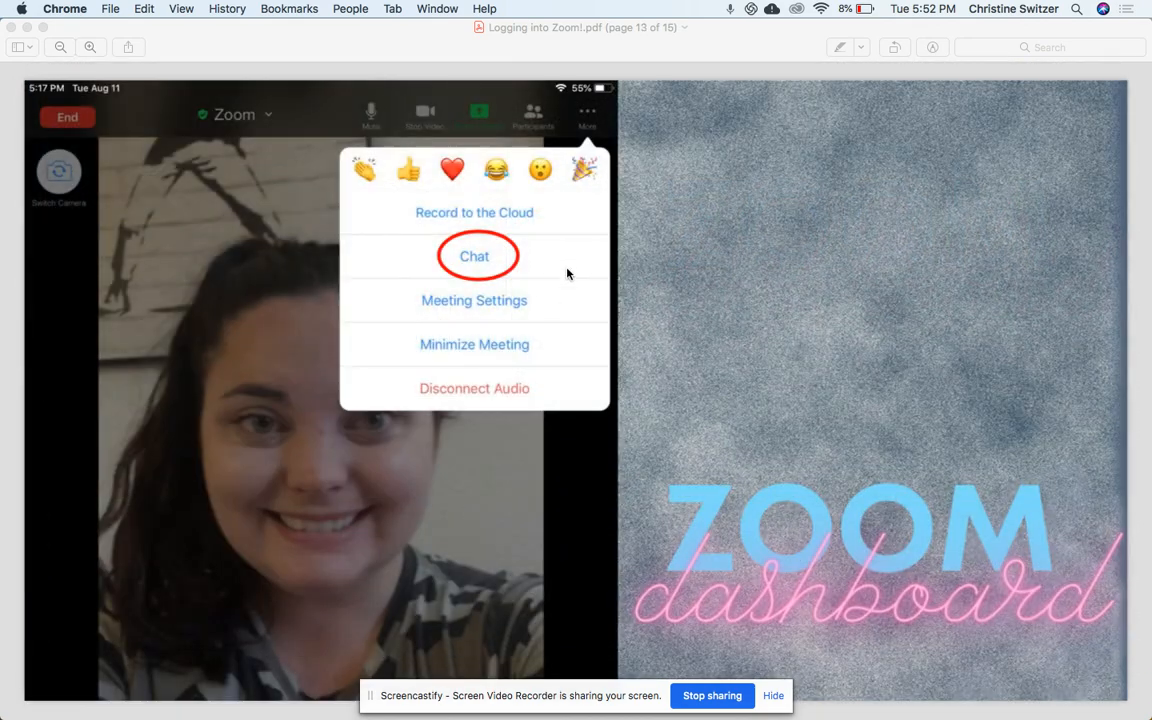
pyautogui.moveTo(457, 291)
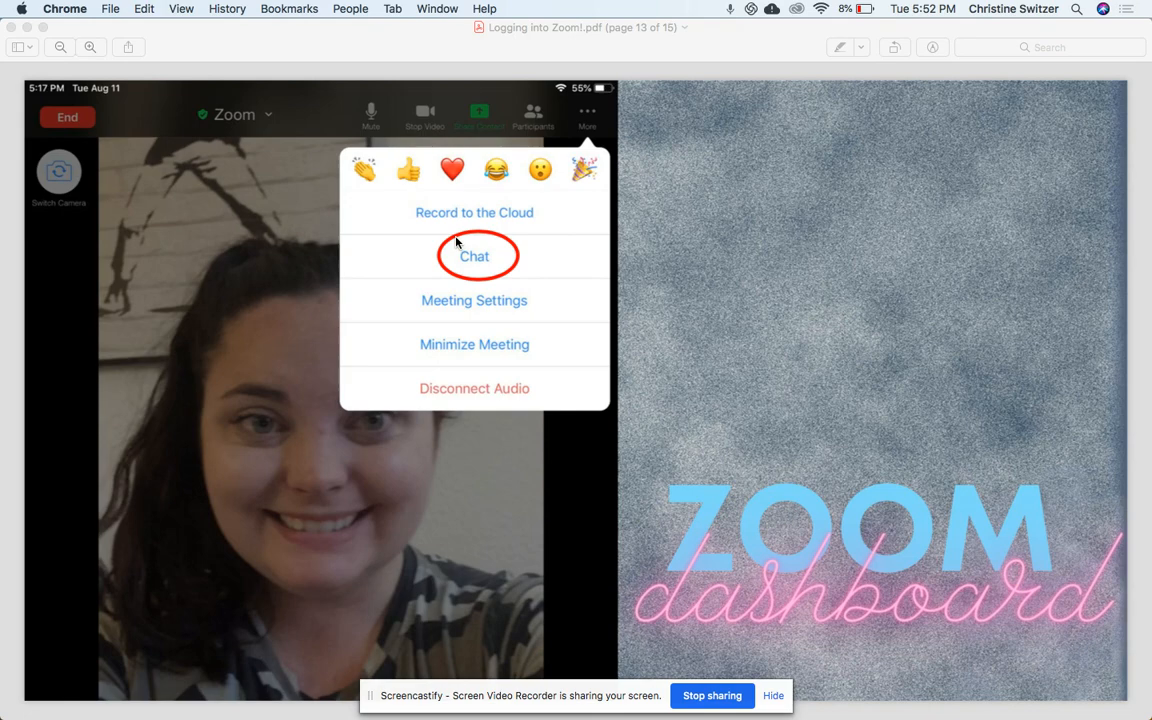
pyautogui.moveTo(589, 120)
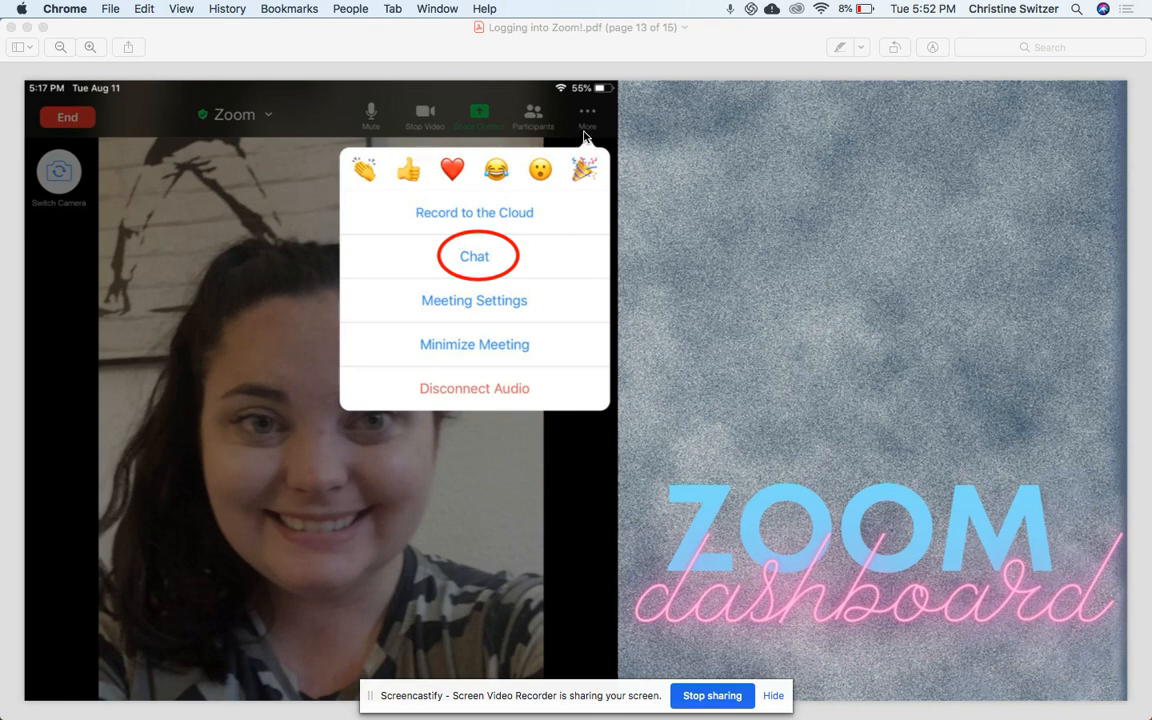
# Step: Scroll past the reaction slide to page 13, with Chat circled in the menu
pyautogui.scroll(-3)
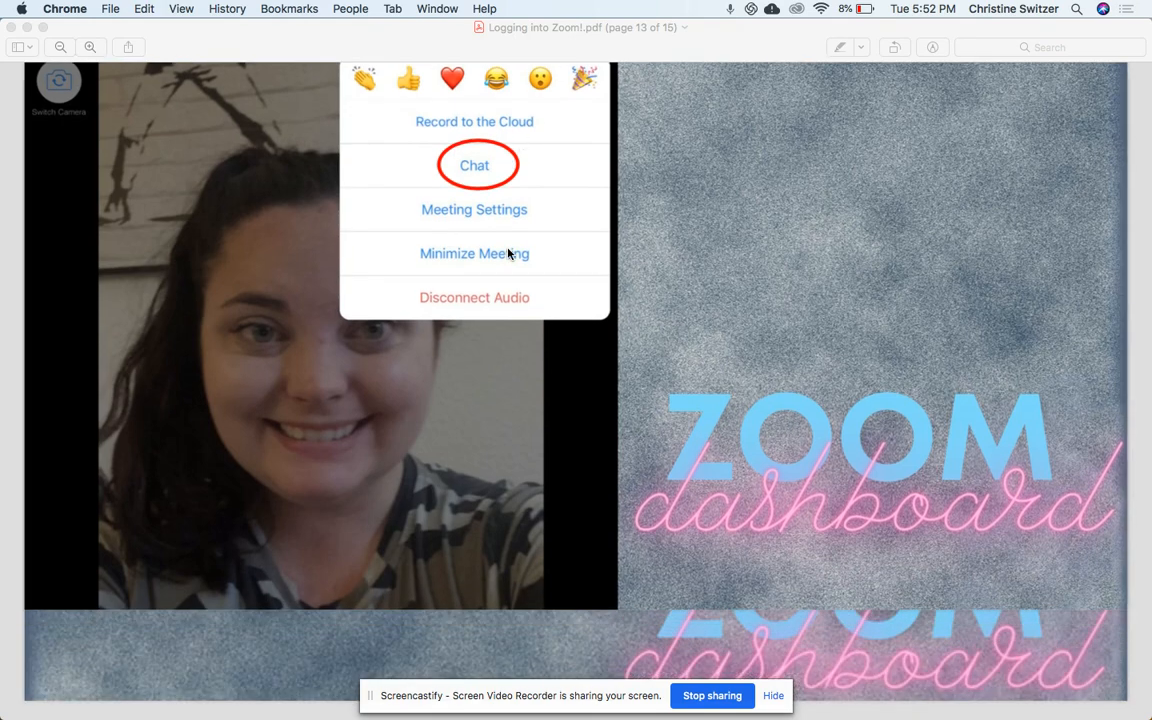
# Step: Advance to page 14, showing the Chat panel beside its Send To recipient list
pyautogui.click(474, 165)
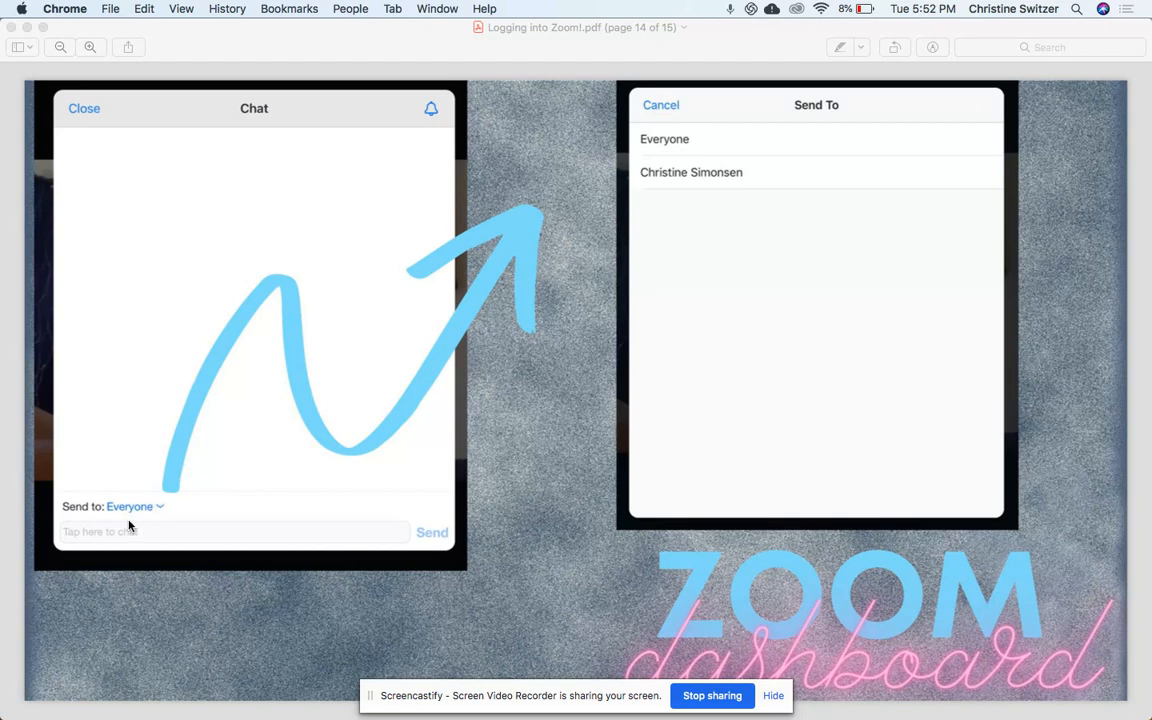
pyautogui.moveTo(163, 513)
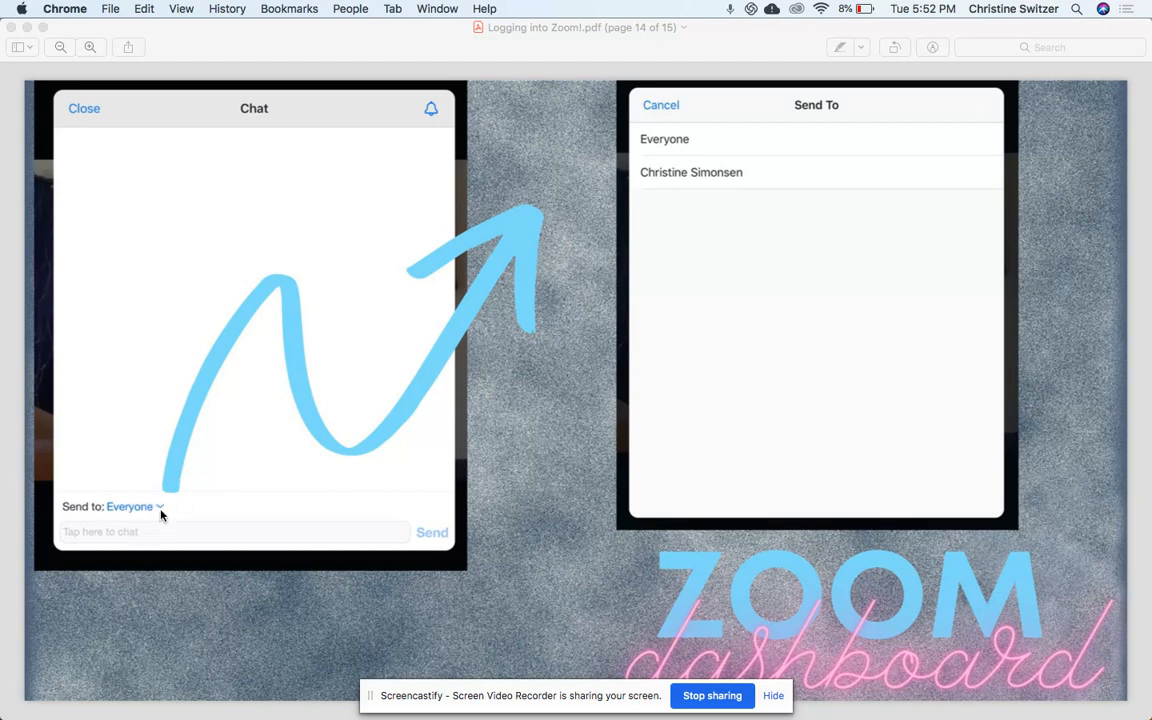
pyautogui.moveTo(163, 510)
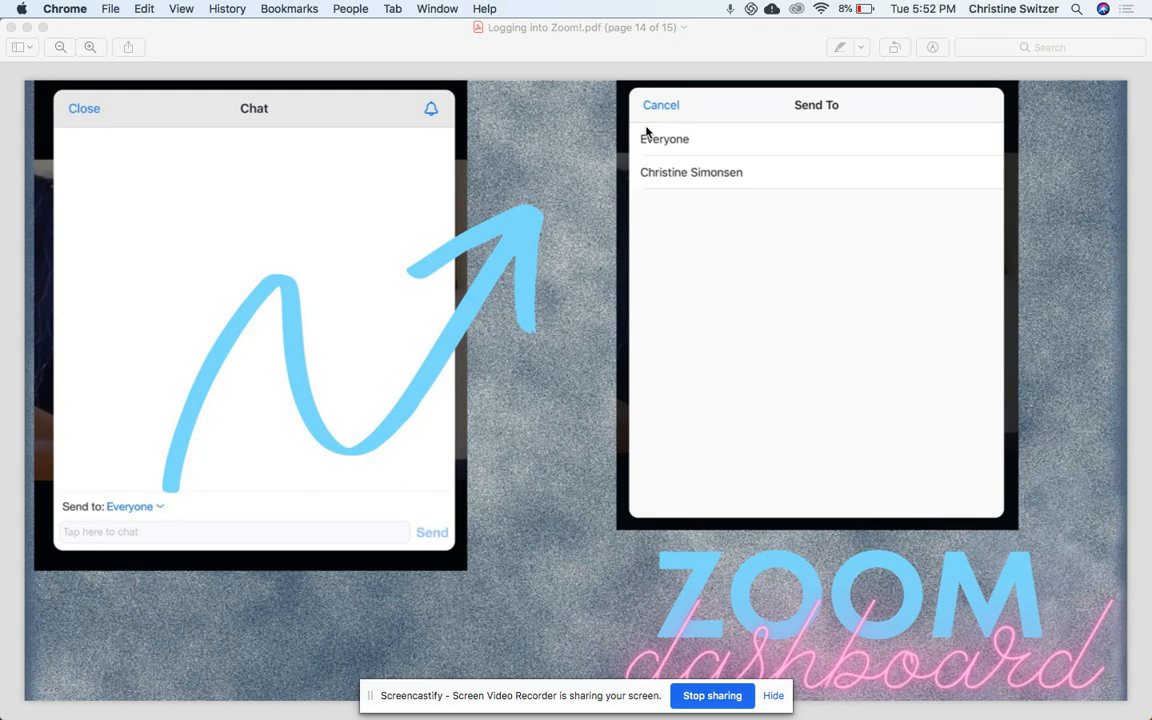
pyautogui.moveTo(666, 125)
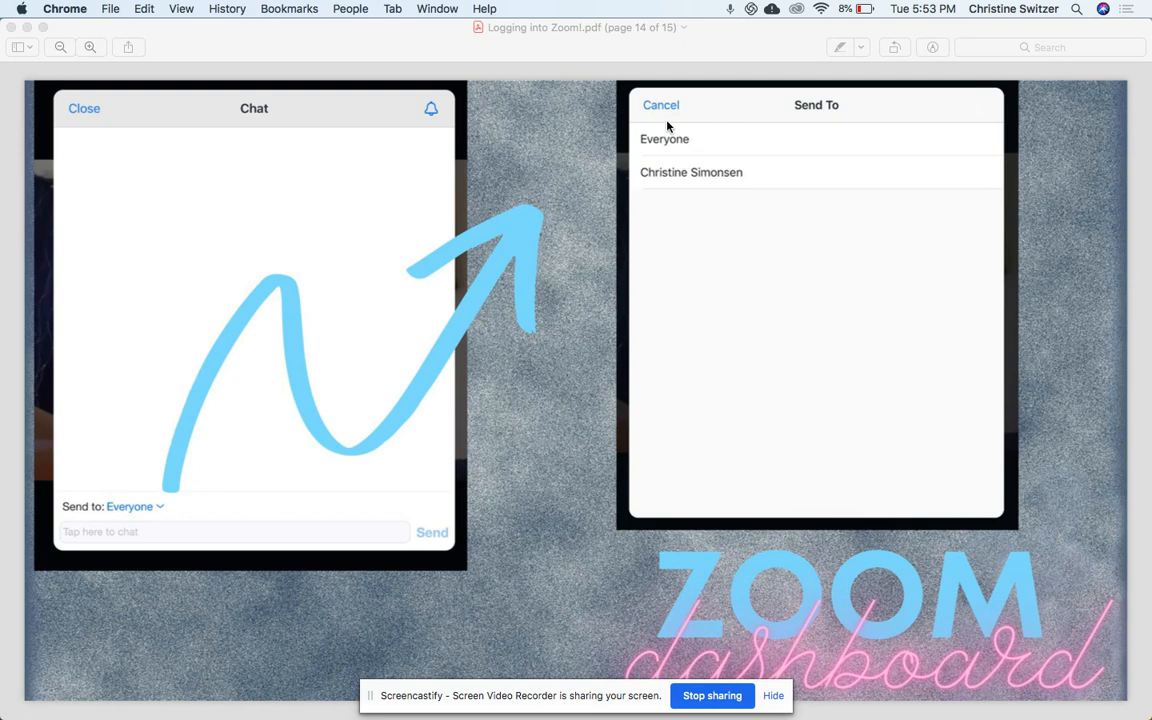
pyautogui.moveTo(713, 140)
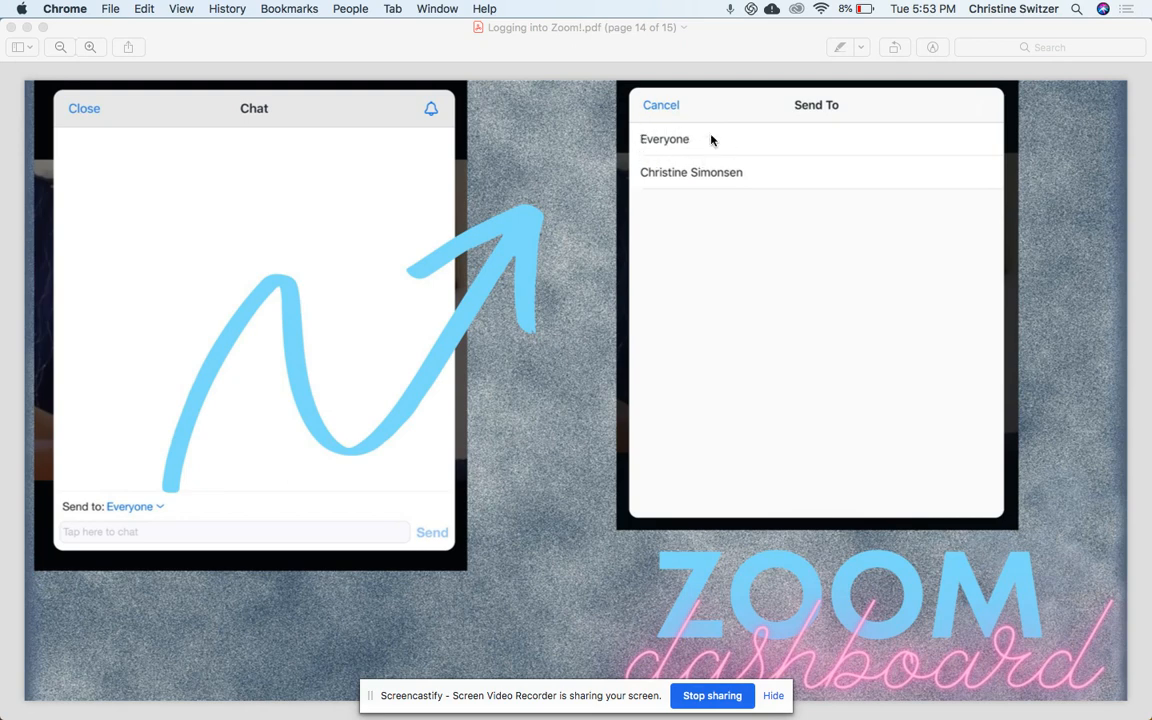
pyautogui.moveTo(704, 158)
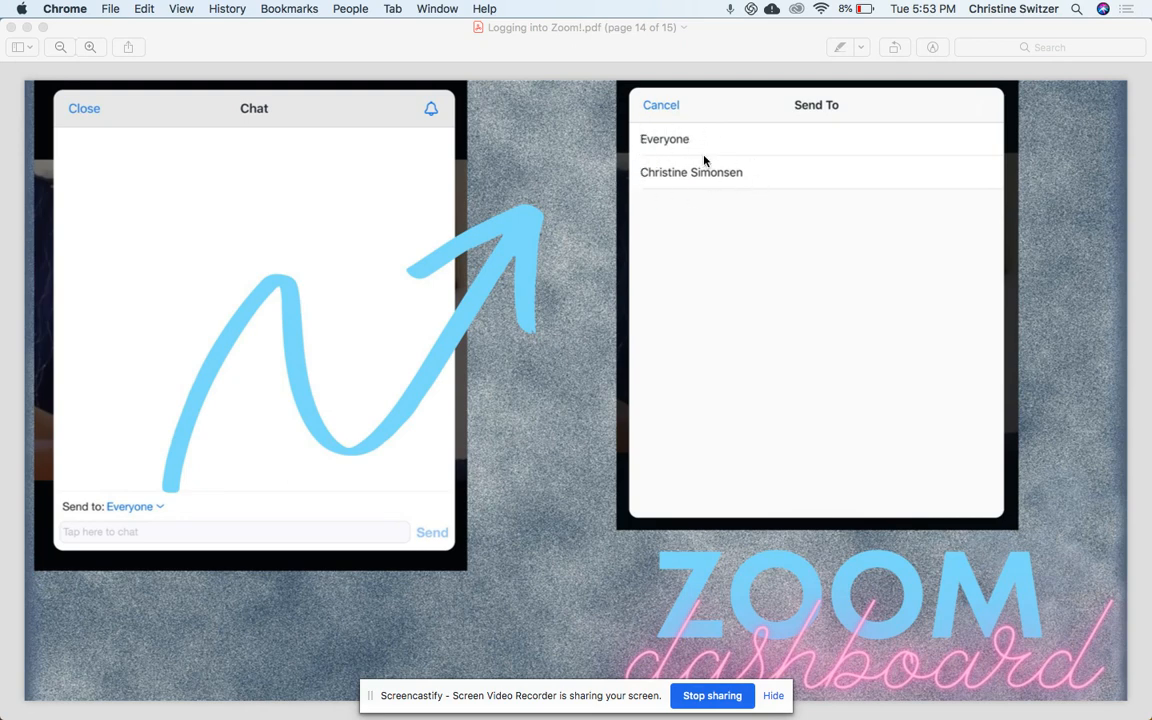
pyautogui.moveTo(659, 196)
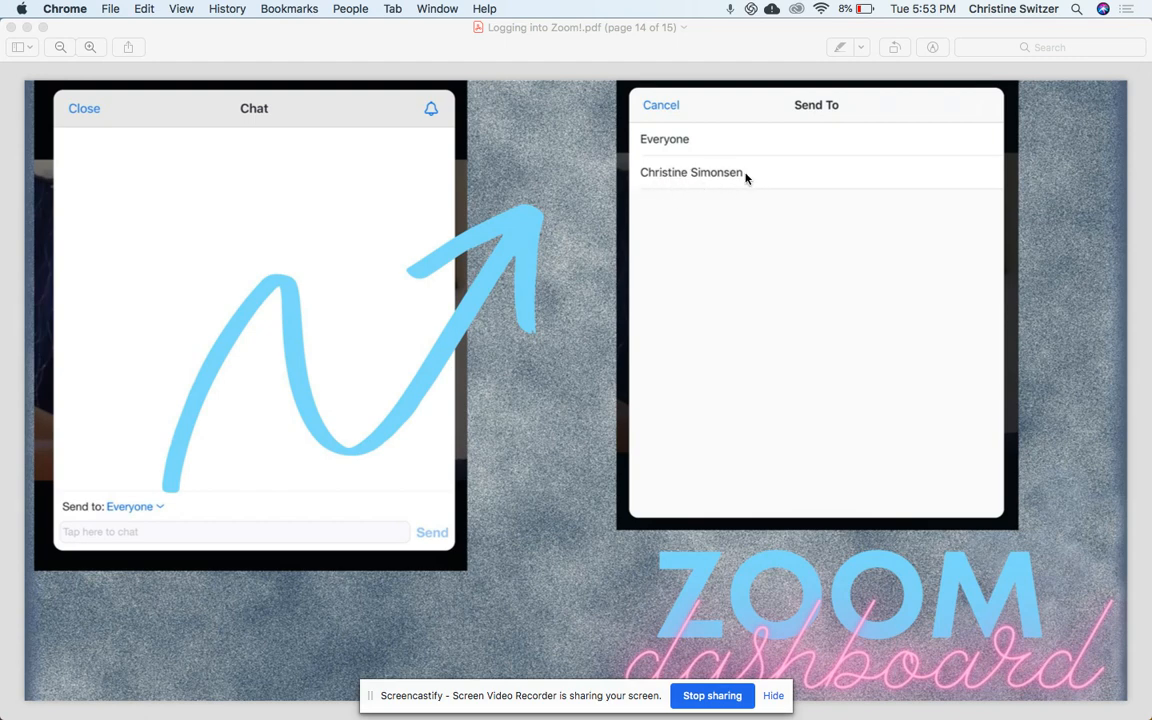
pyautogui.moveTo(656, 205)
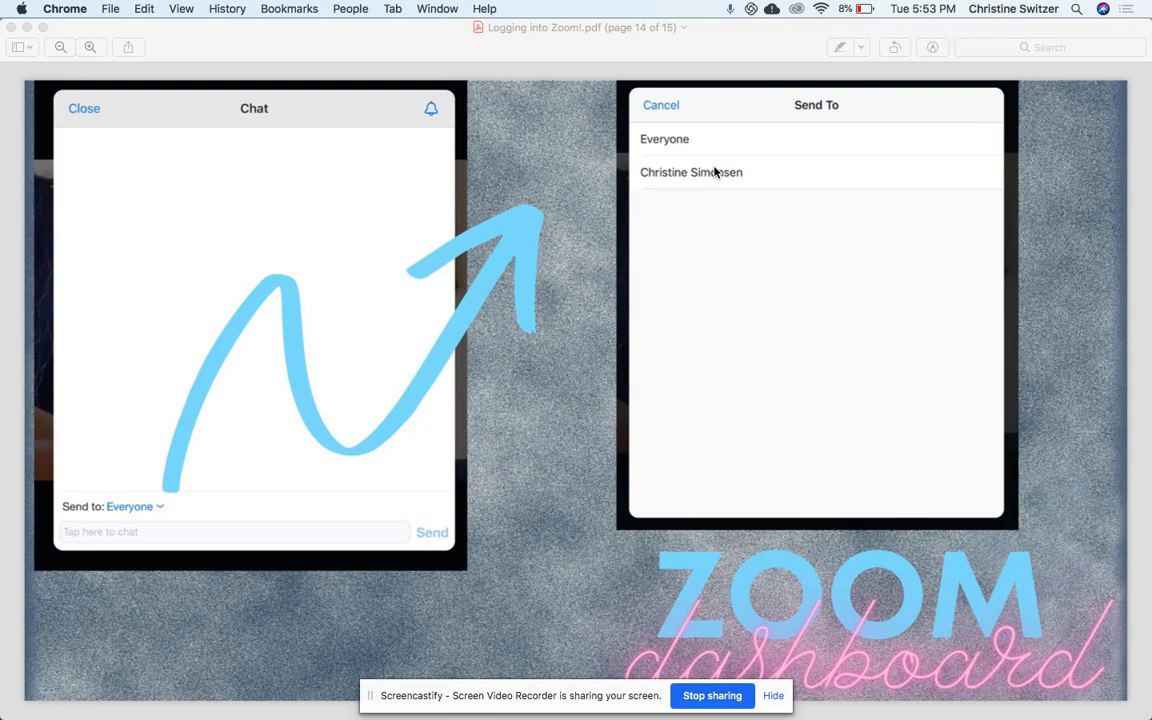
pyautogui.click(691, 172)
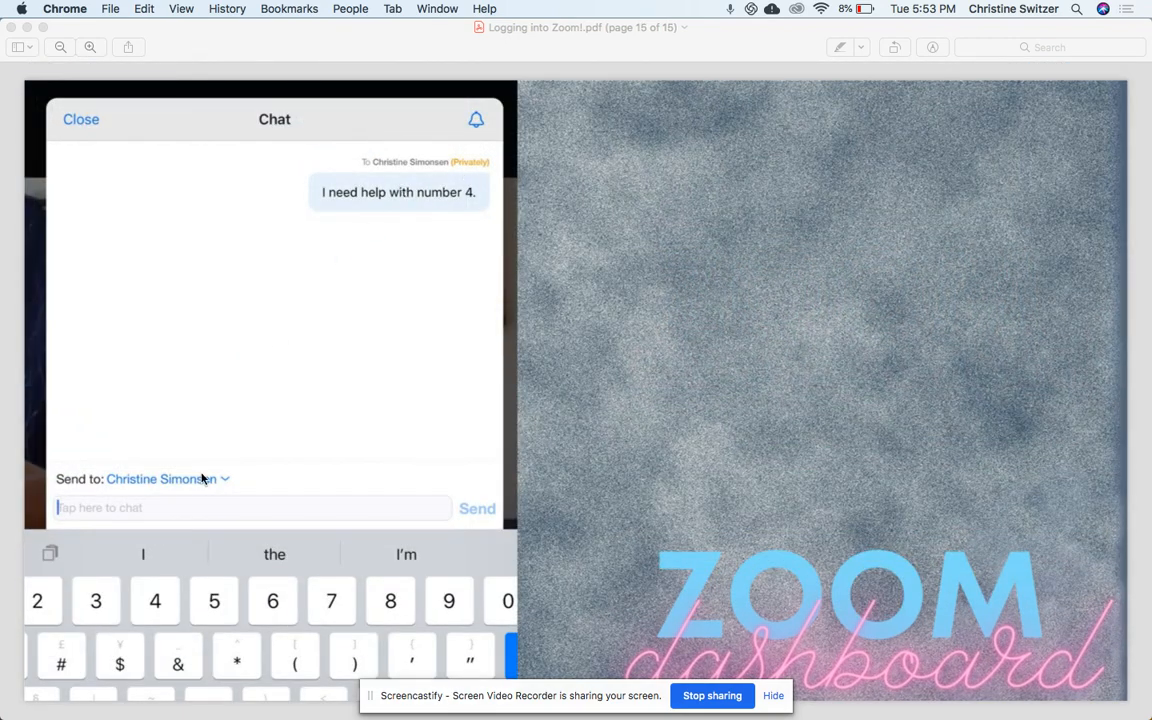
pyautogui.moveTo(183, 482)
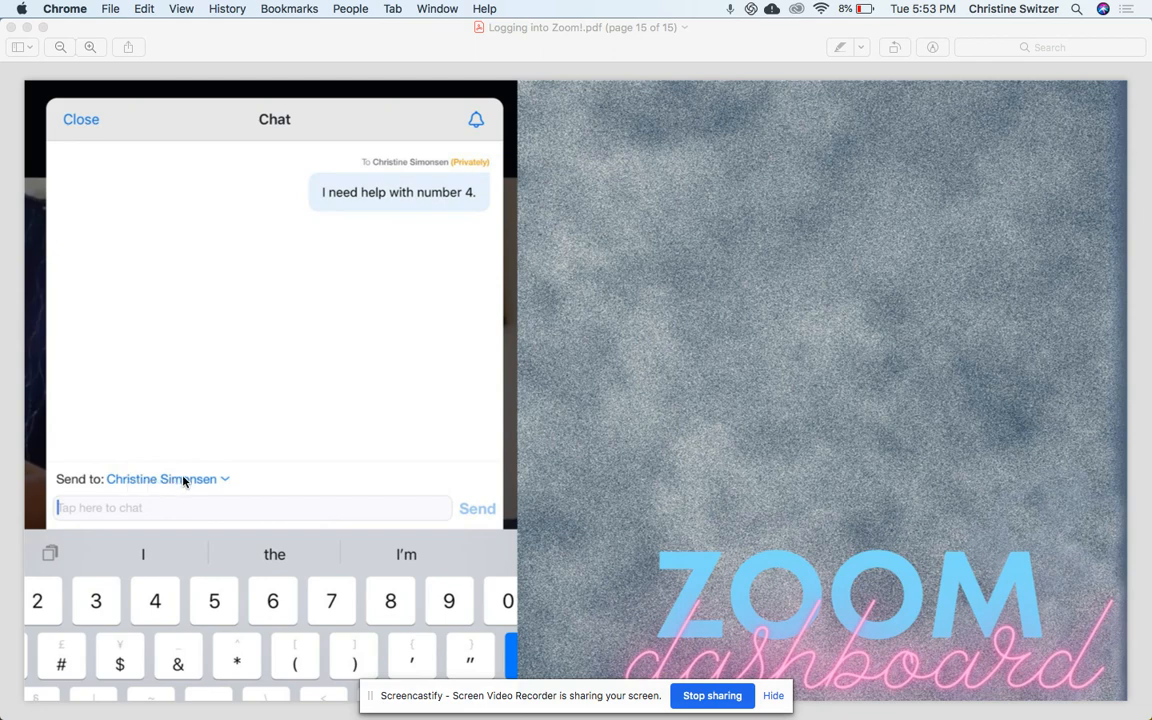
pyautogui.moveTo(108, 461)
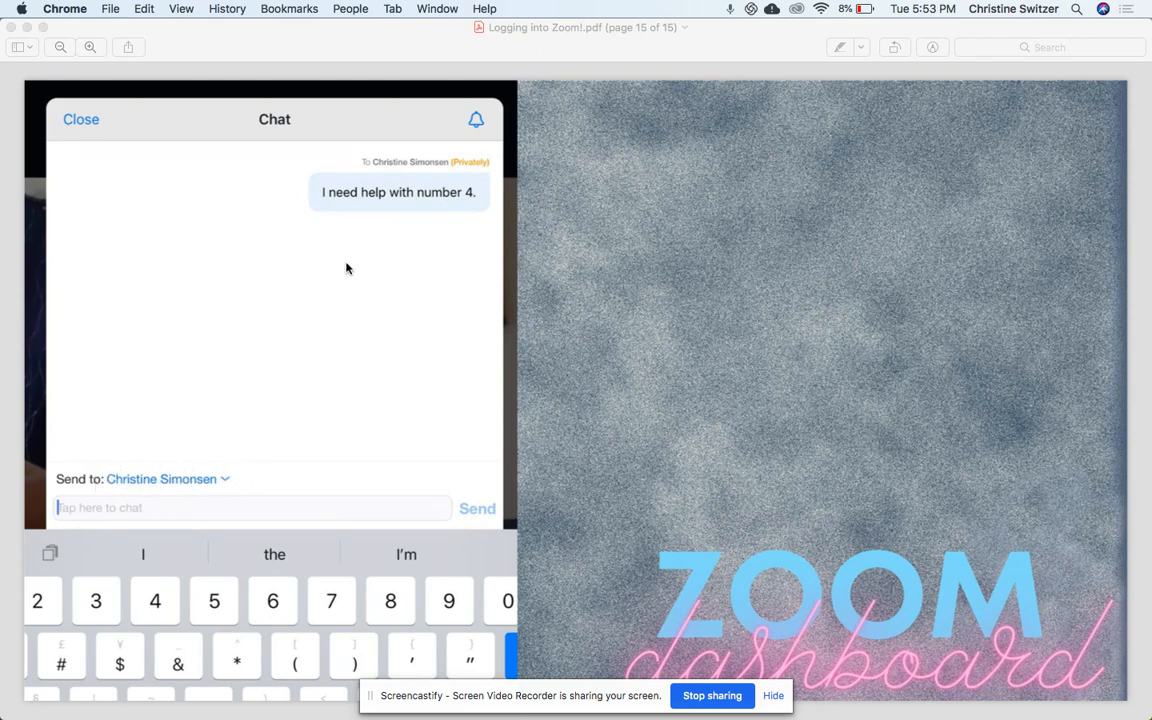
pyautogui.moveTo(448, 212)
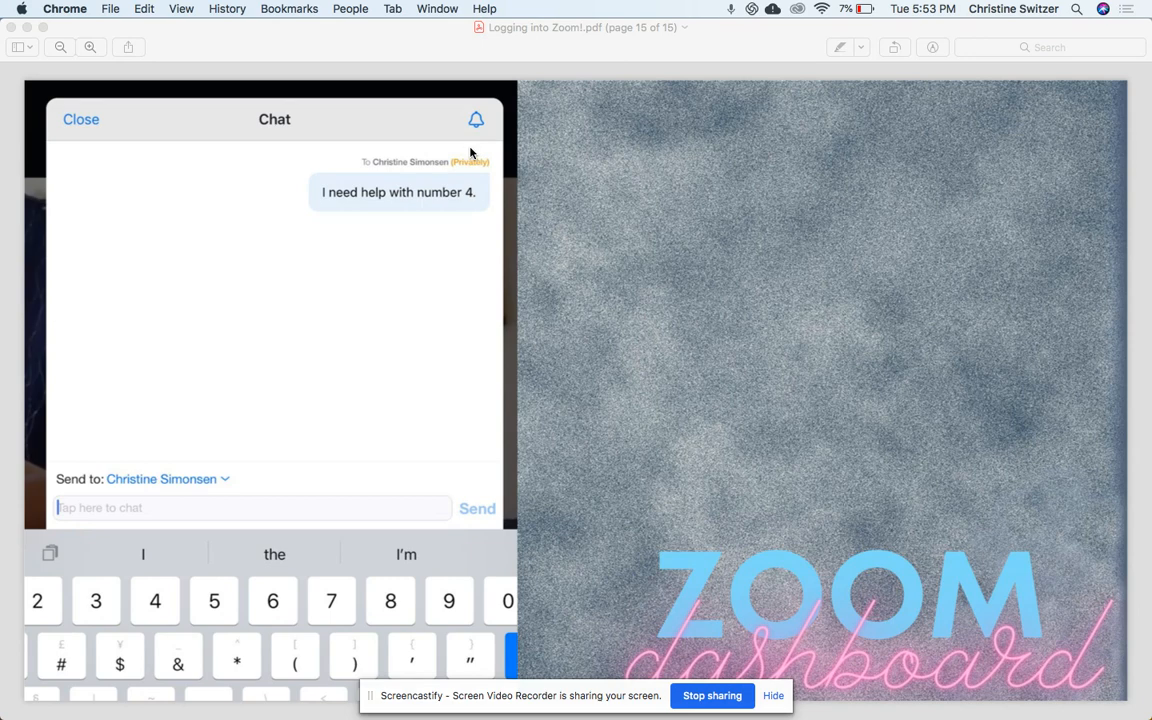
pyautogui.moveTo(491, 173)
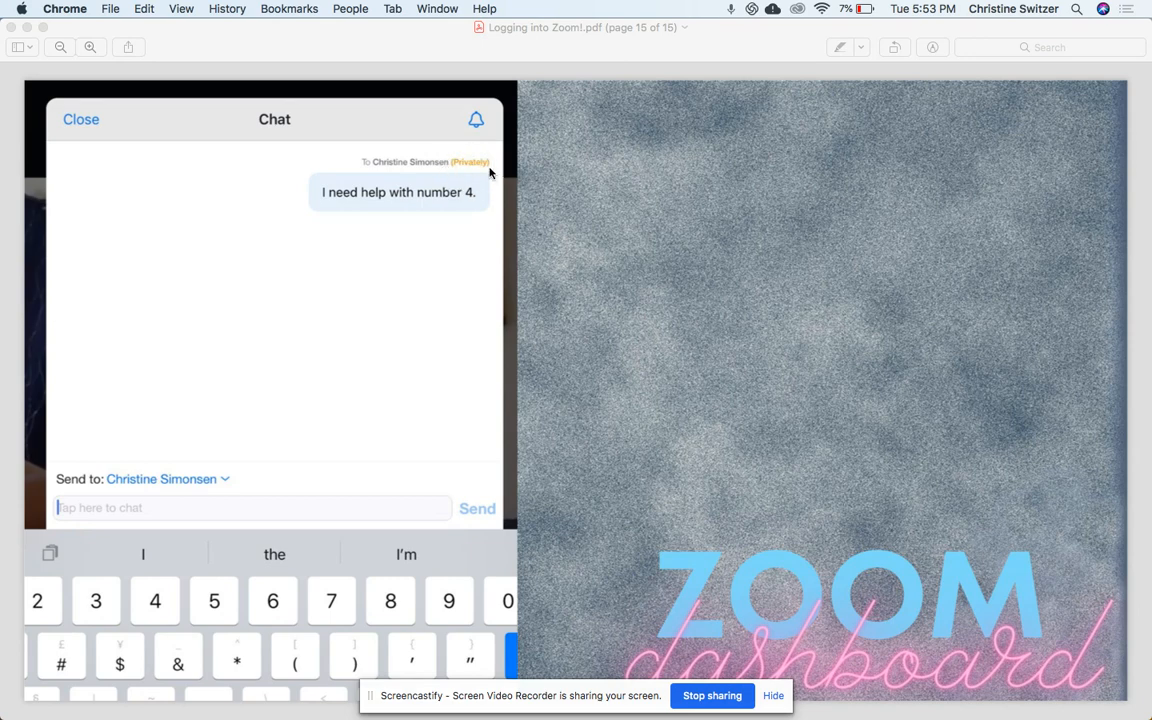
pyautogui.moveTo(463, 229)
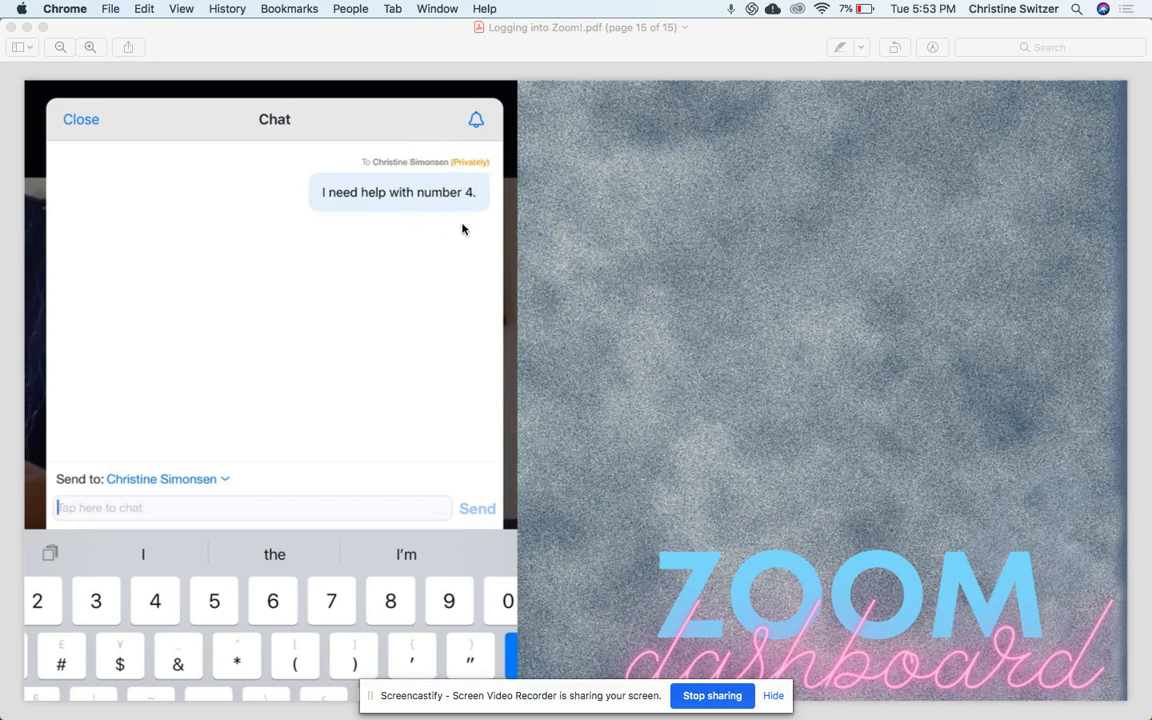
pyautogui.moveTo(210, 437)
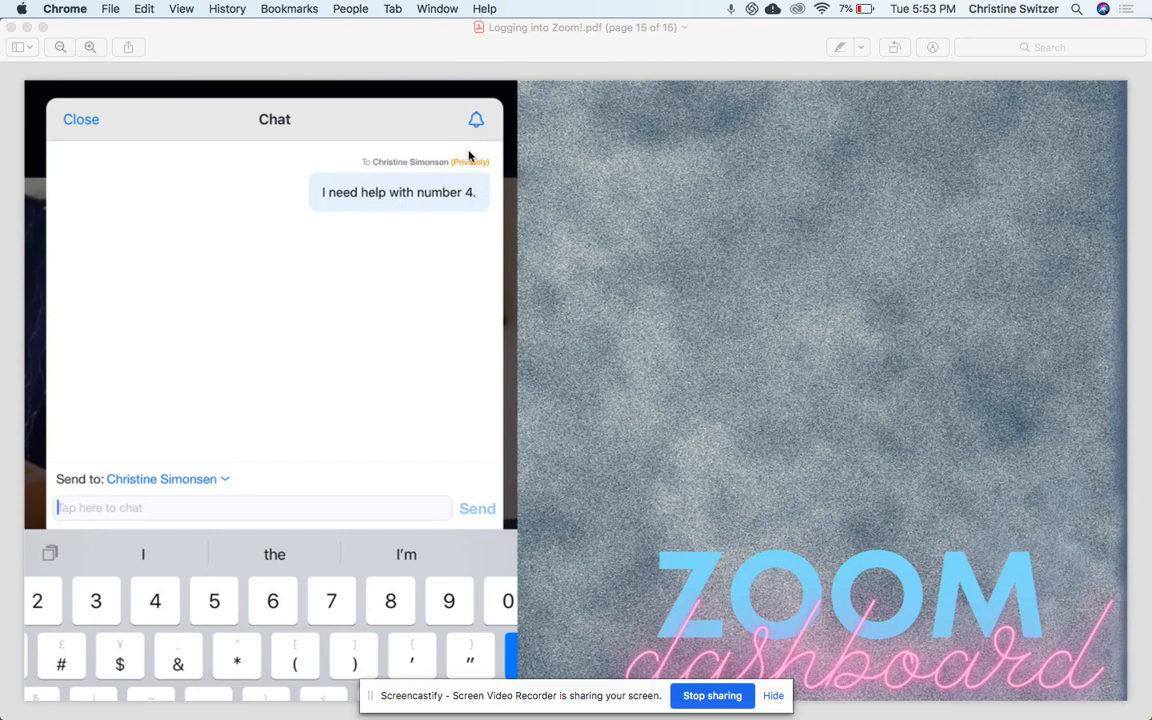
pyautogui.moveTo(771, 324)
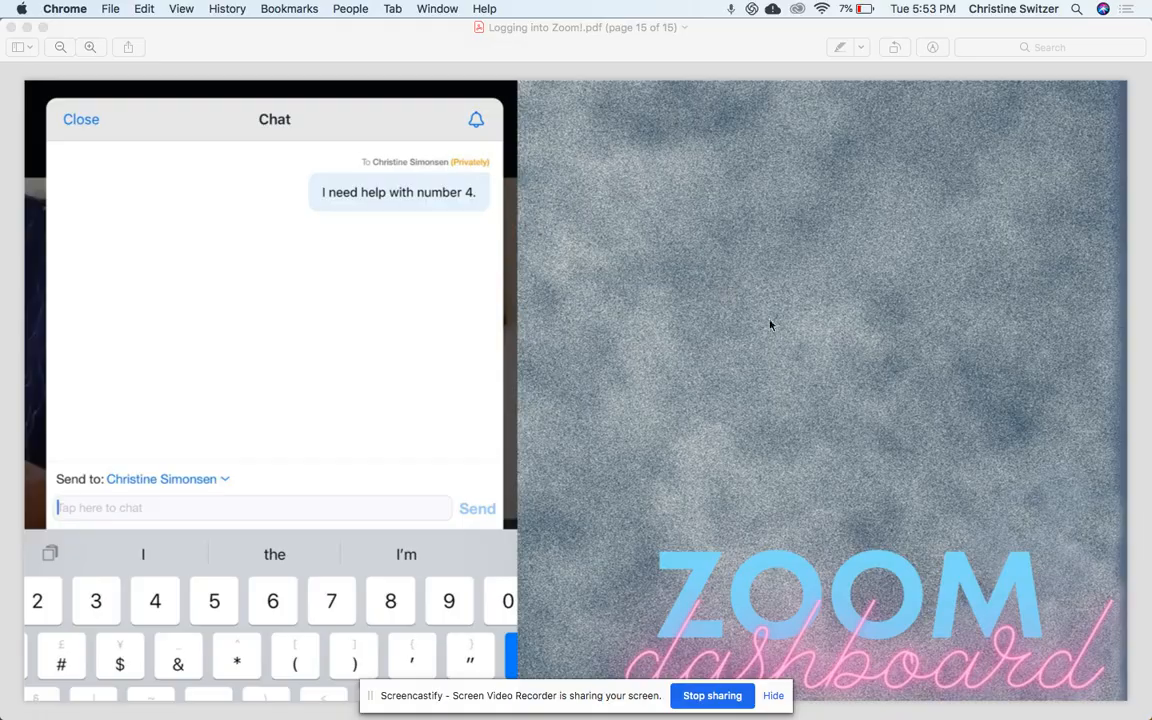